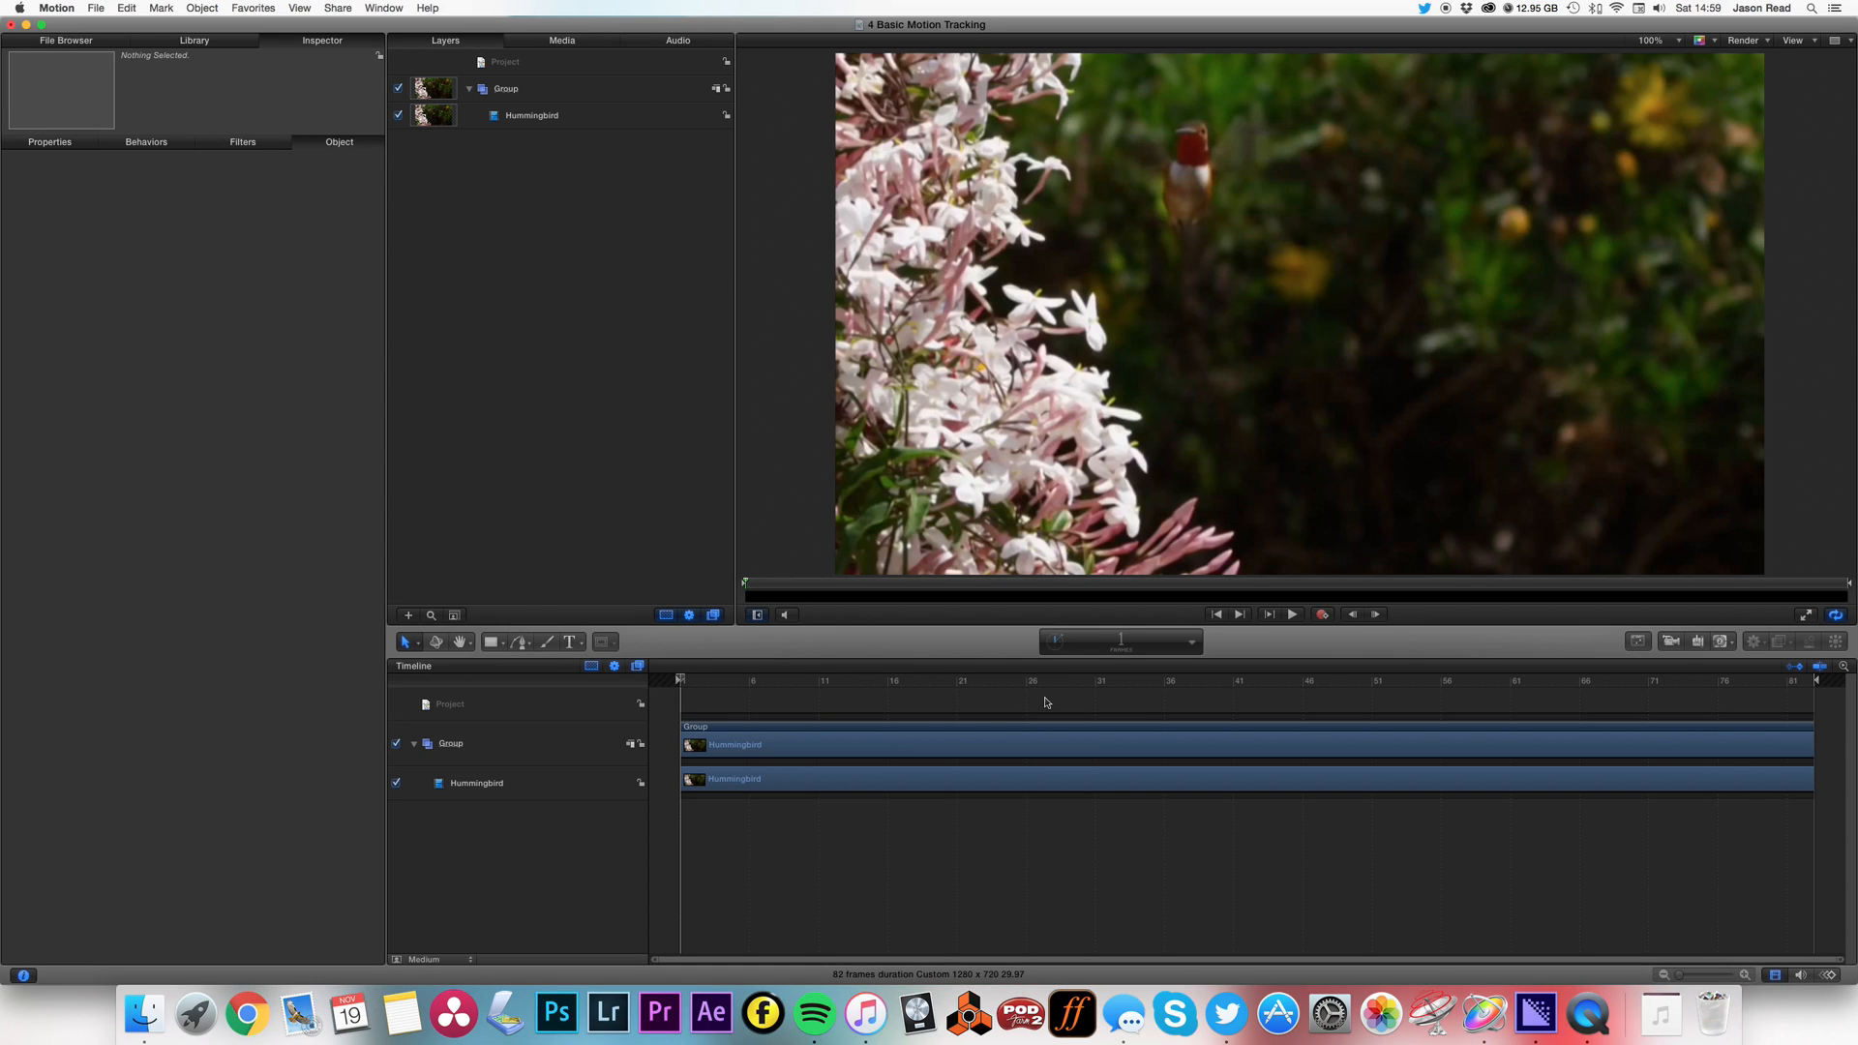
mouse_move(836, 743)
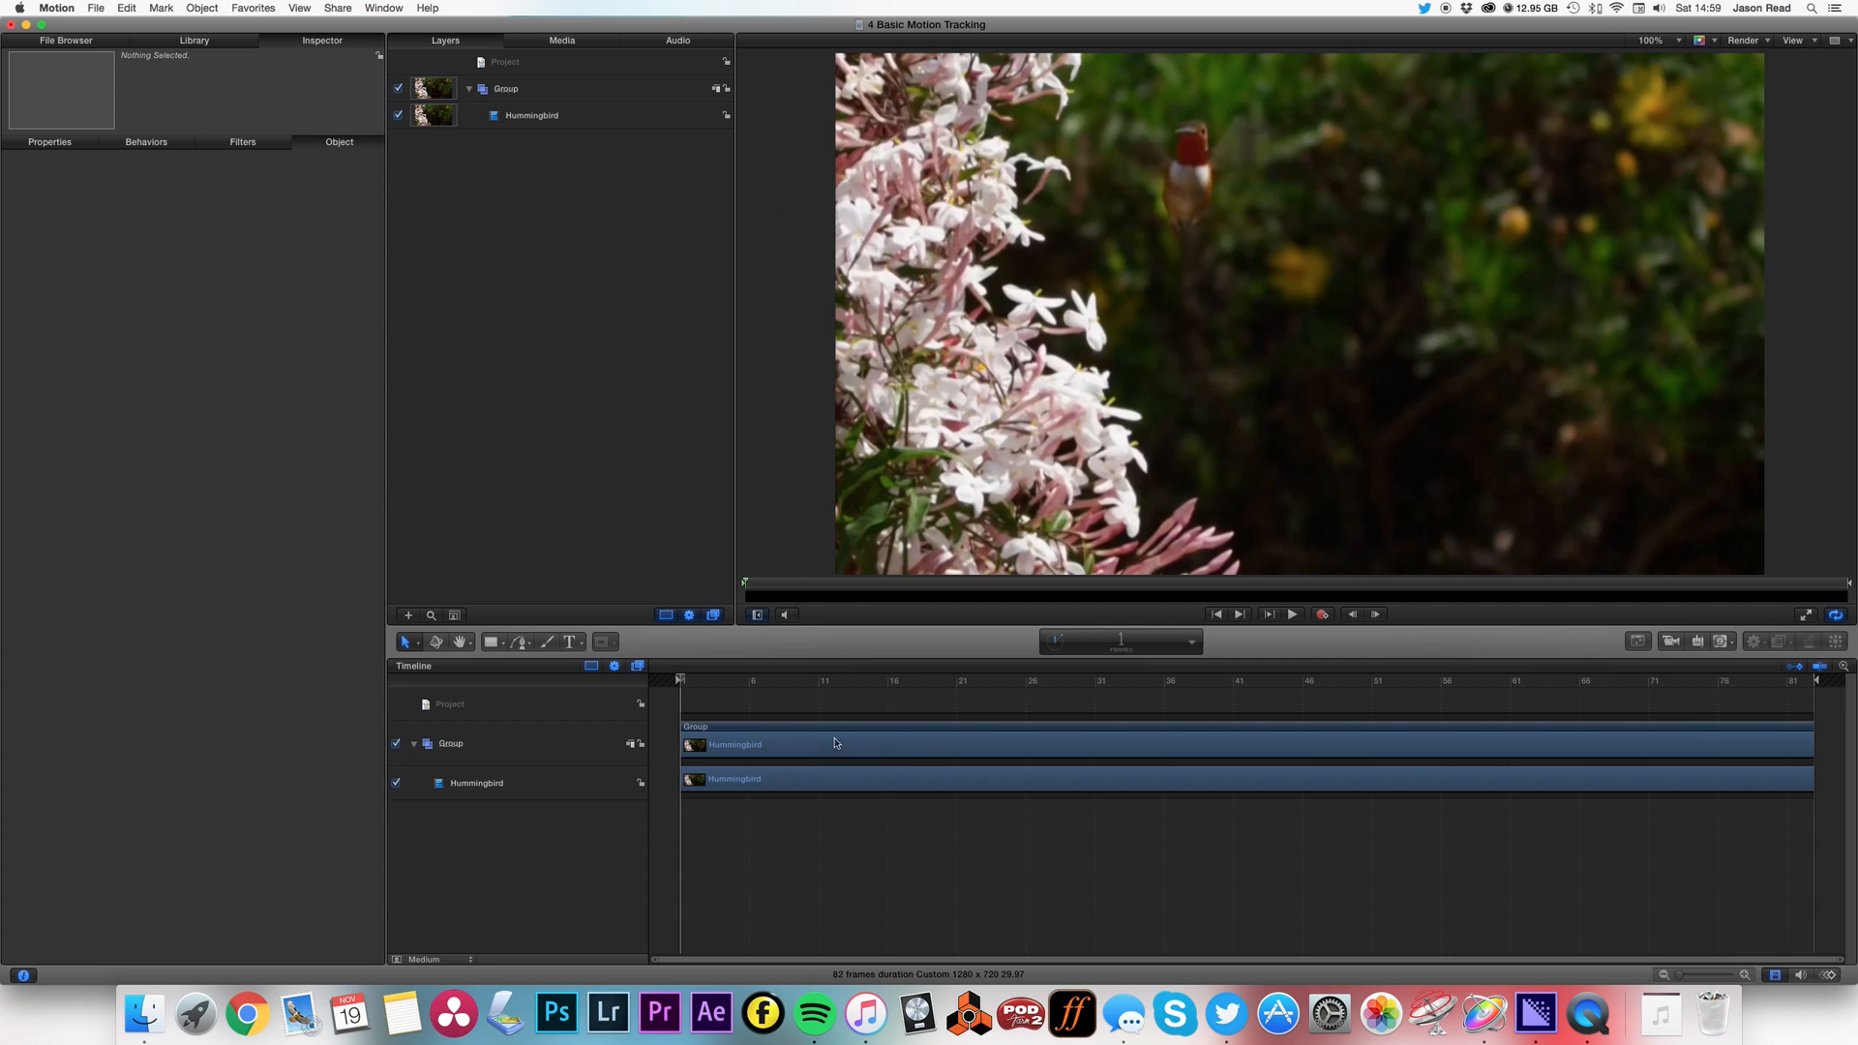
- Create a text layer over the footage reading BIRDY, above-right of the hummingbird
left_click(1291, 614)
type("BIRD")
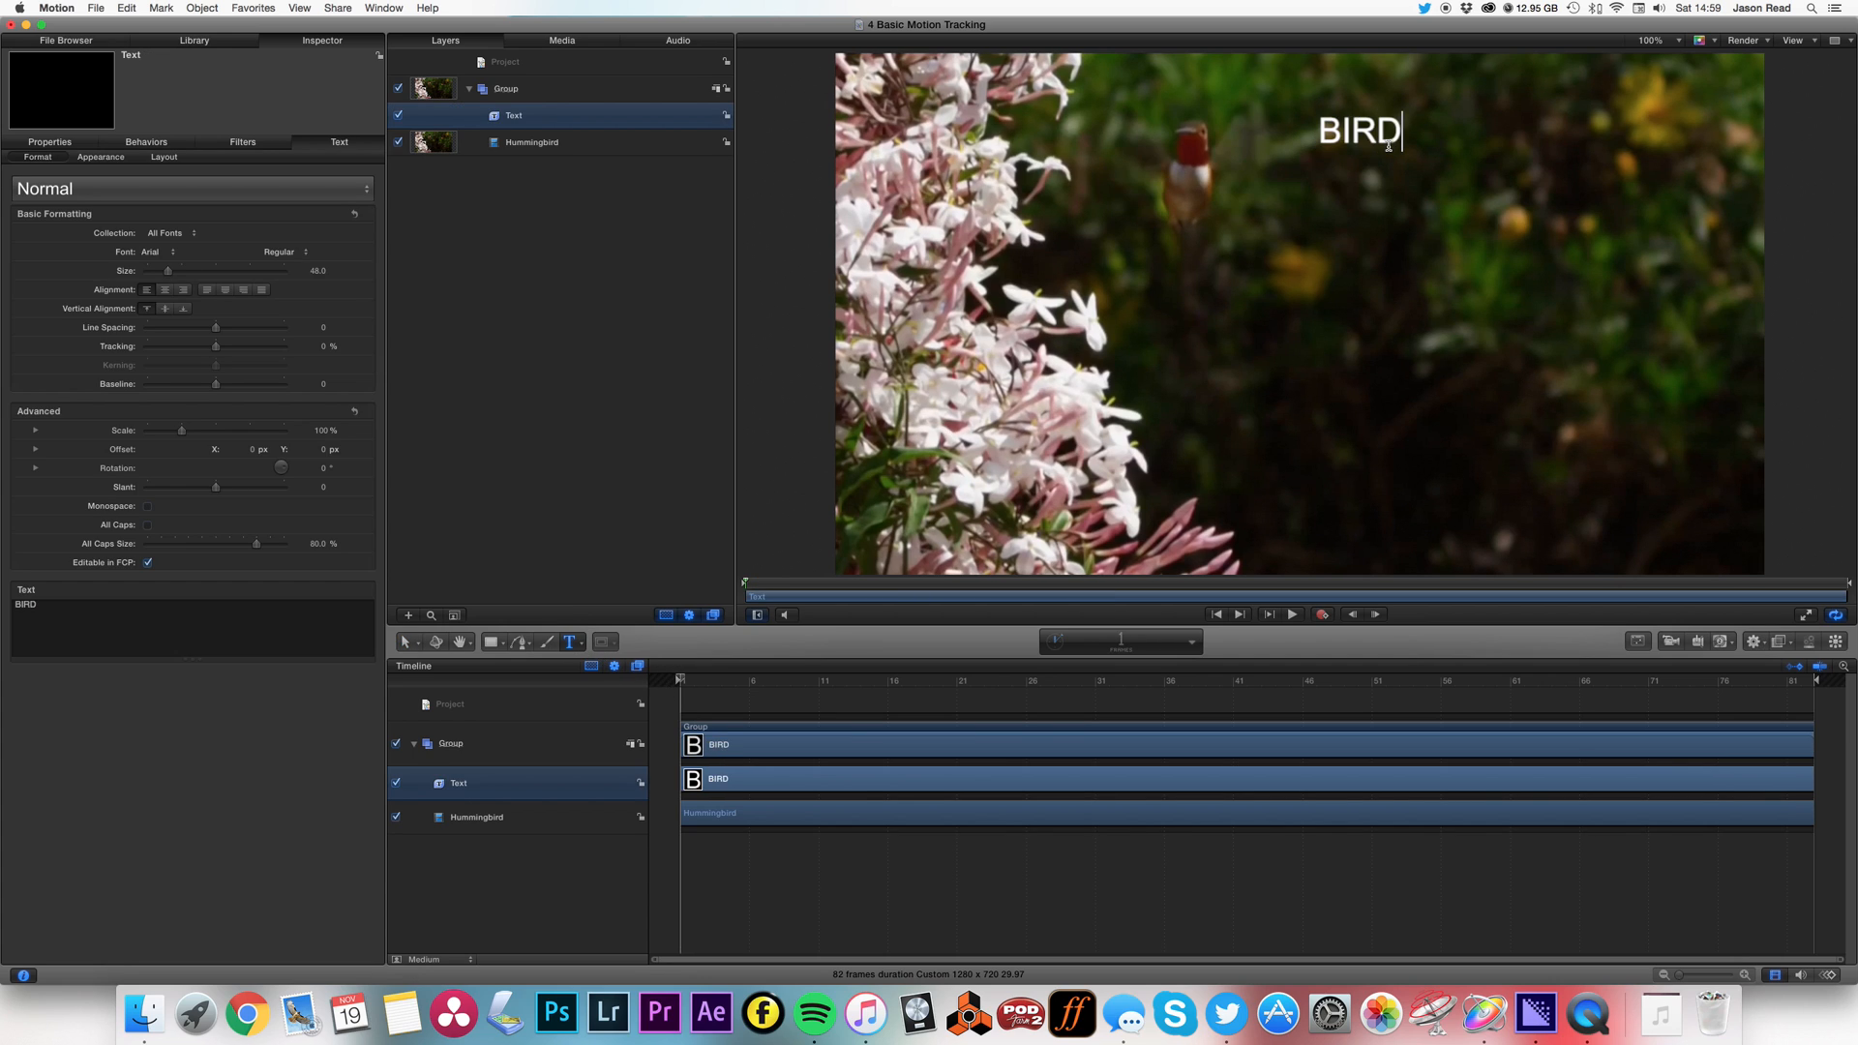
type("Y")
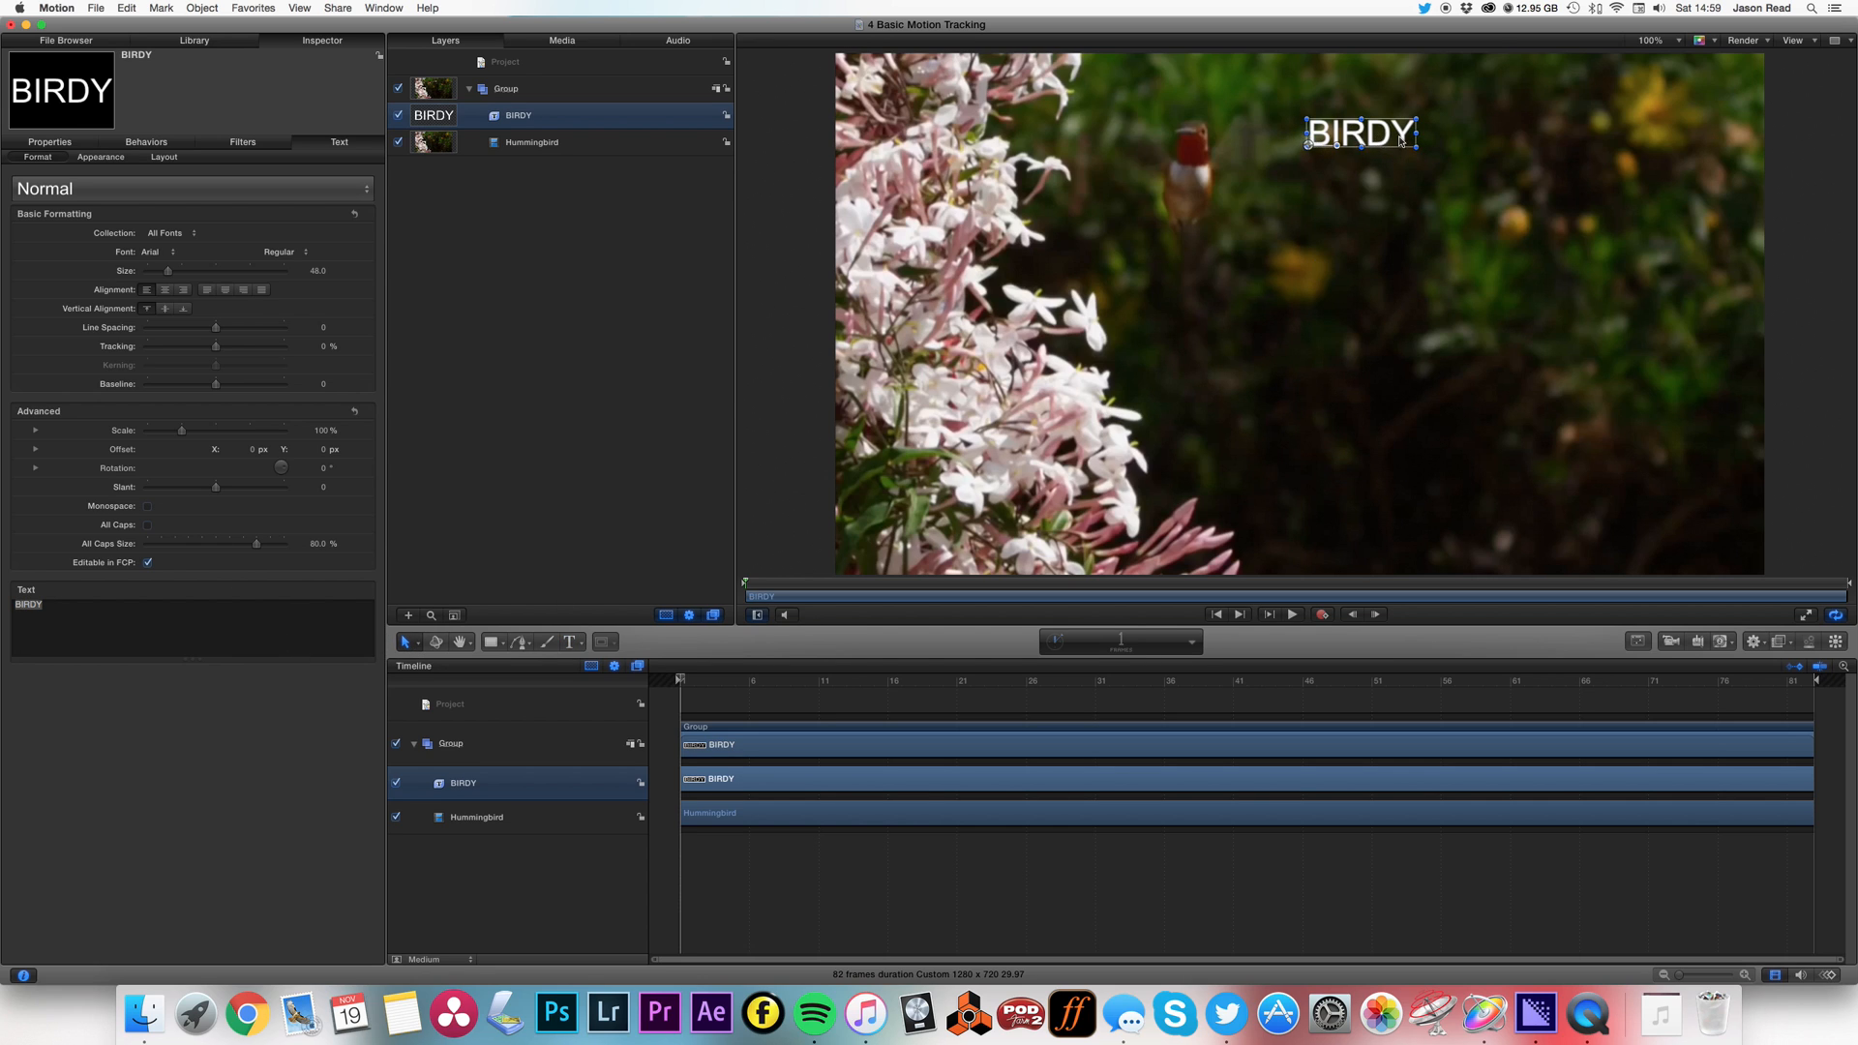
mouse_move(1493, 162)
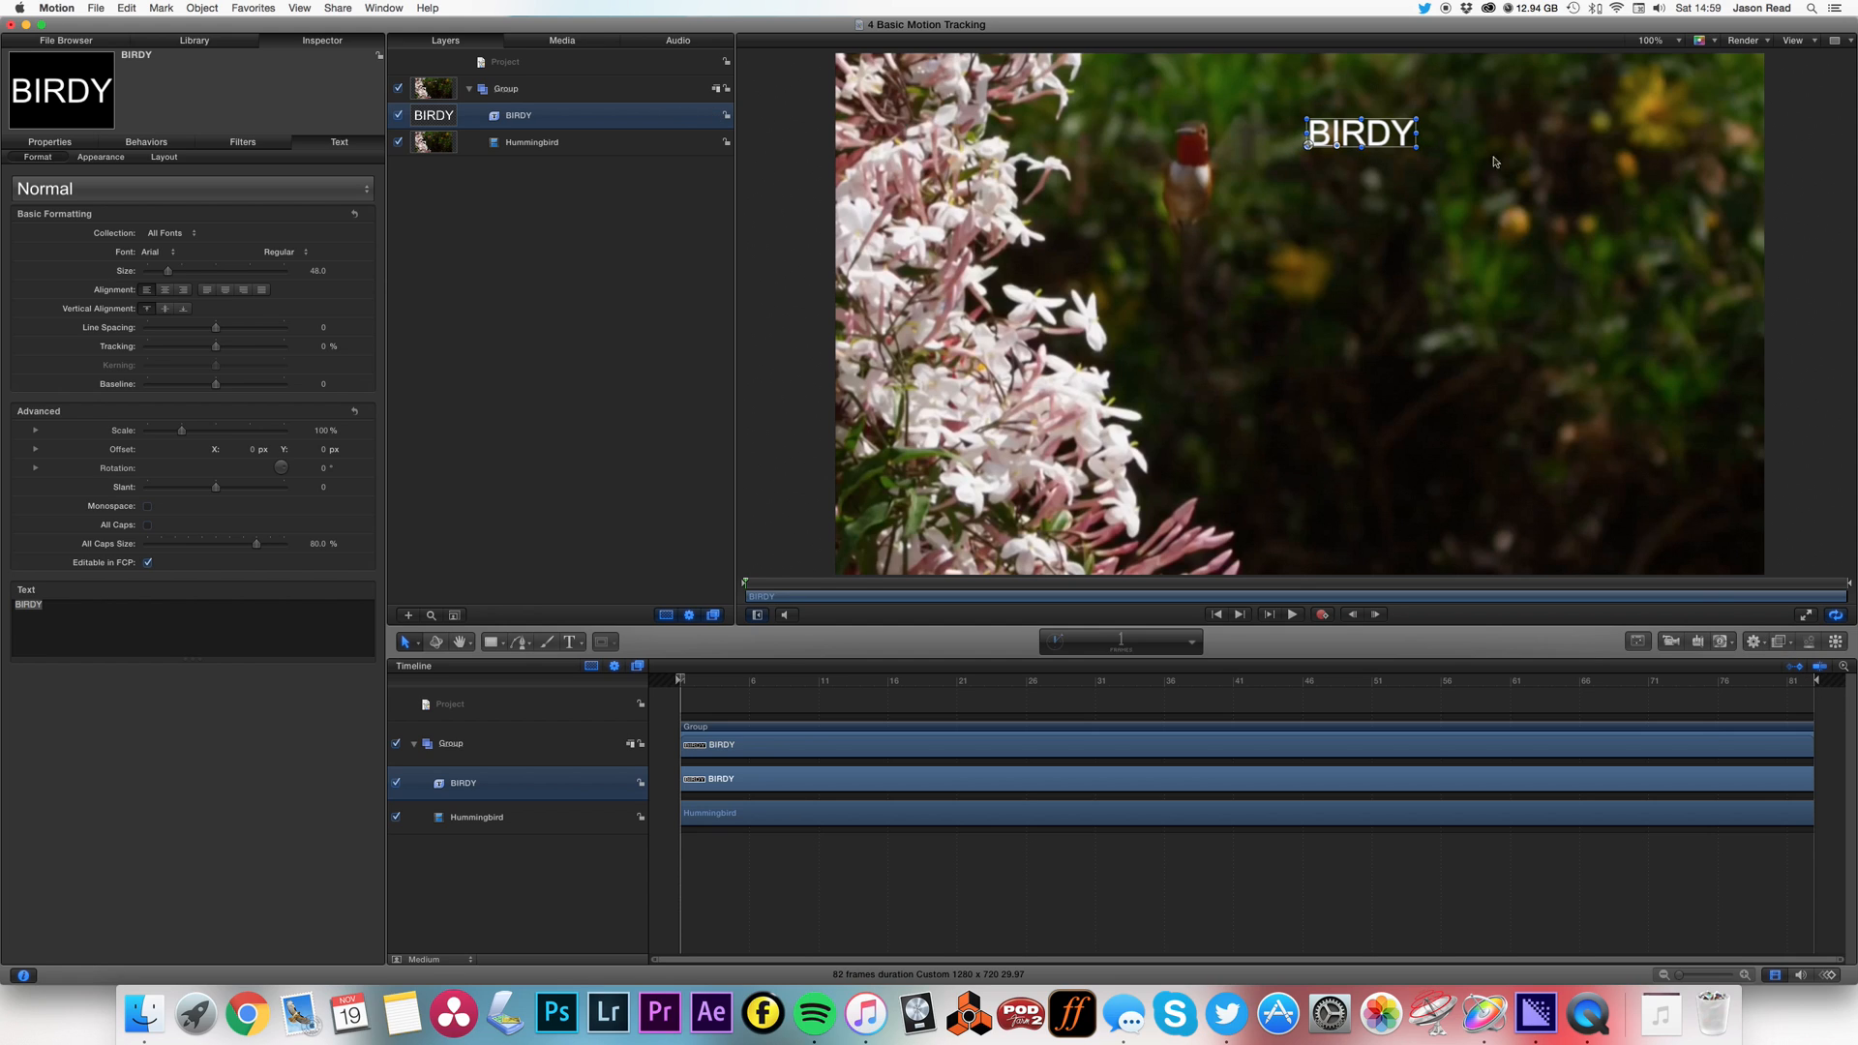
- Apply a Match Move tracking behavior to BIRDY with the Hummingbird clip as source
left_click(1755, 640)
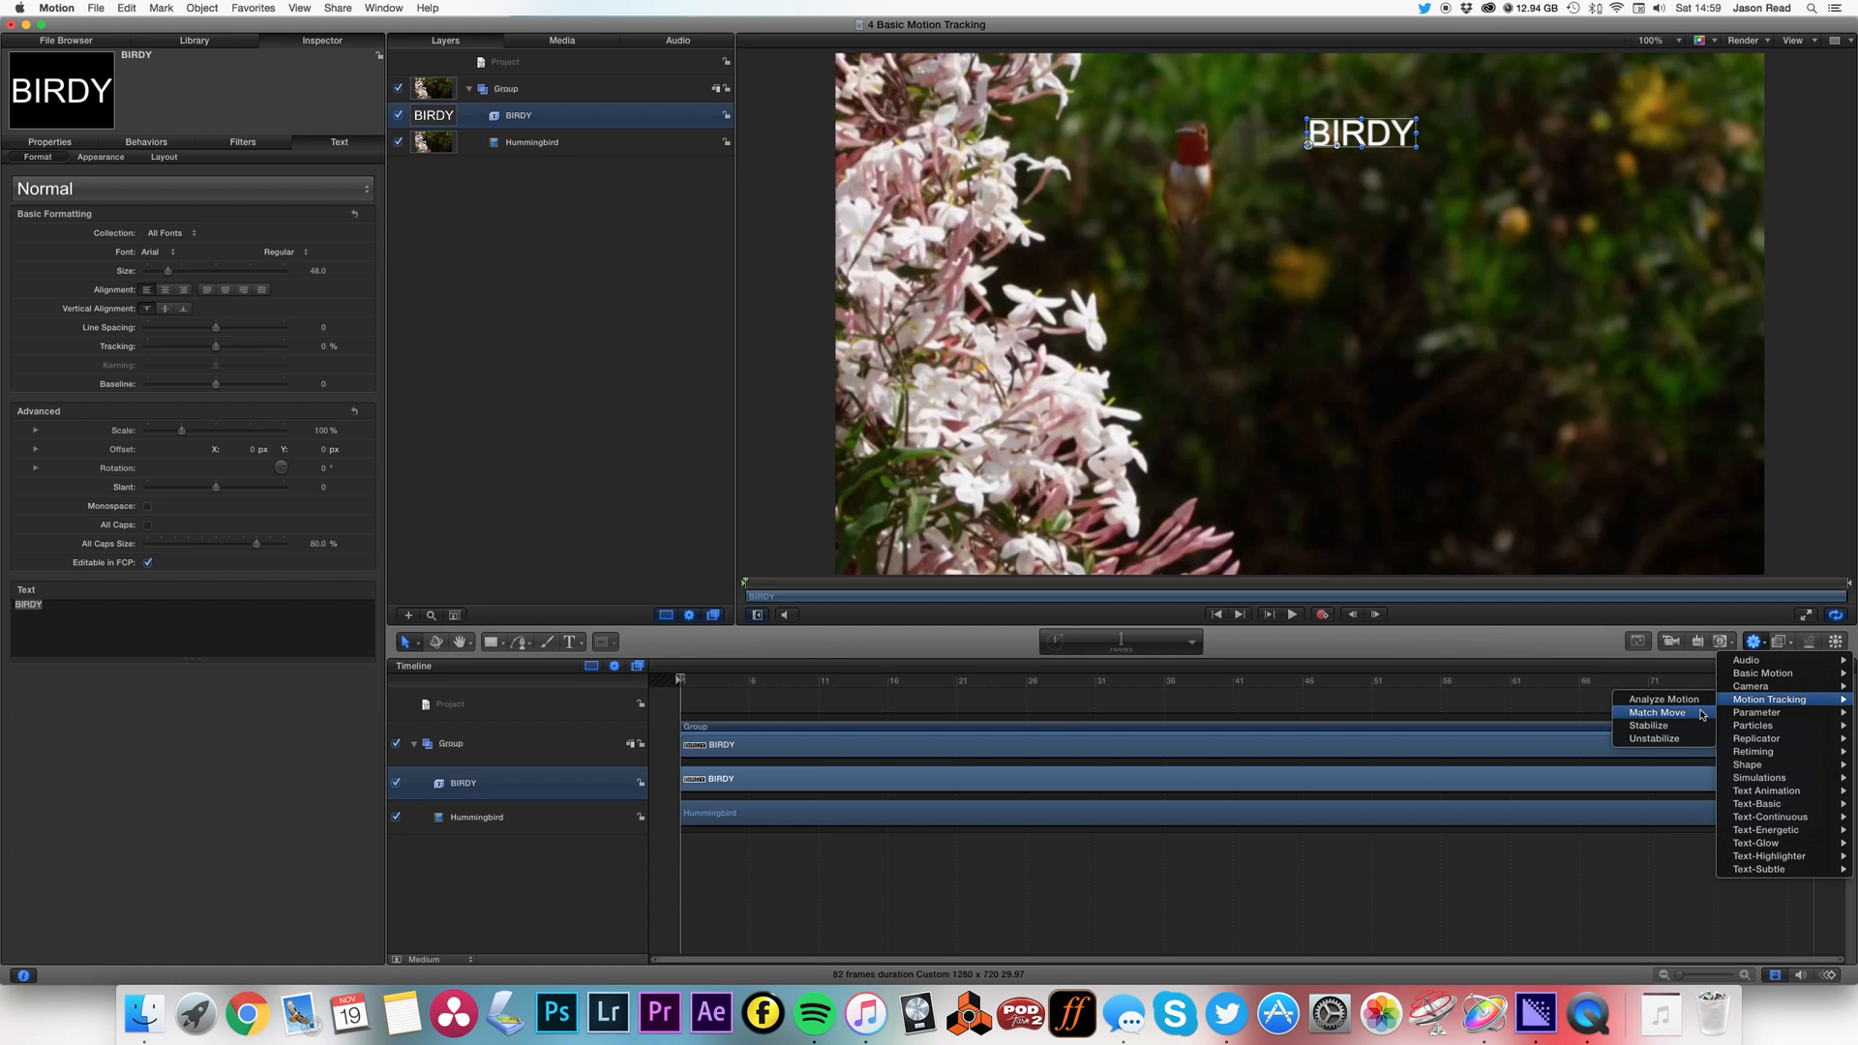
left_click(1658, 712)
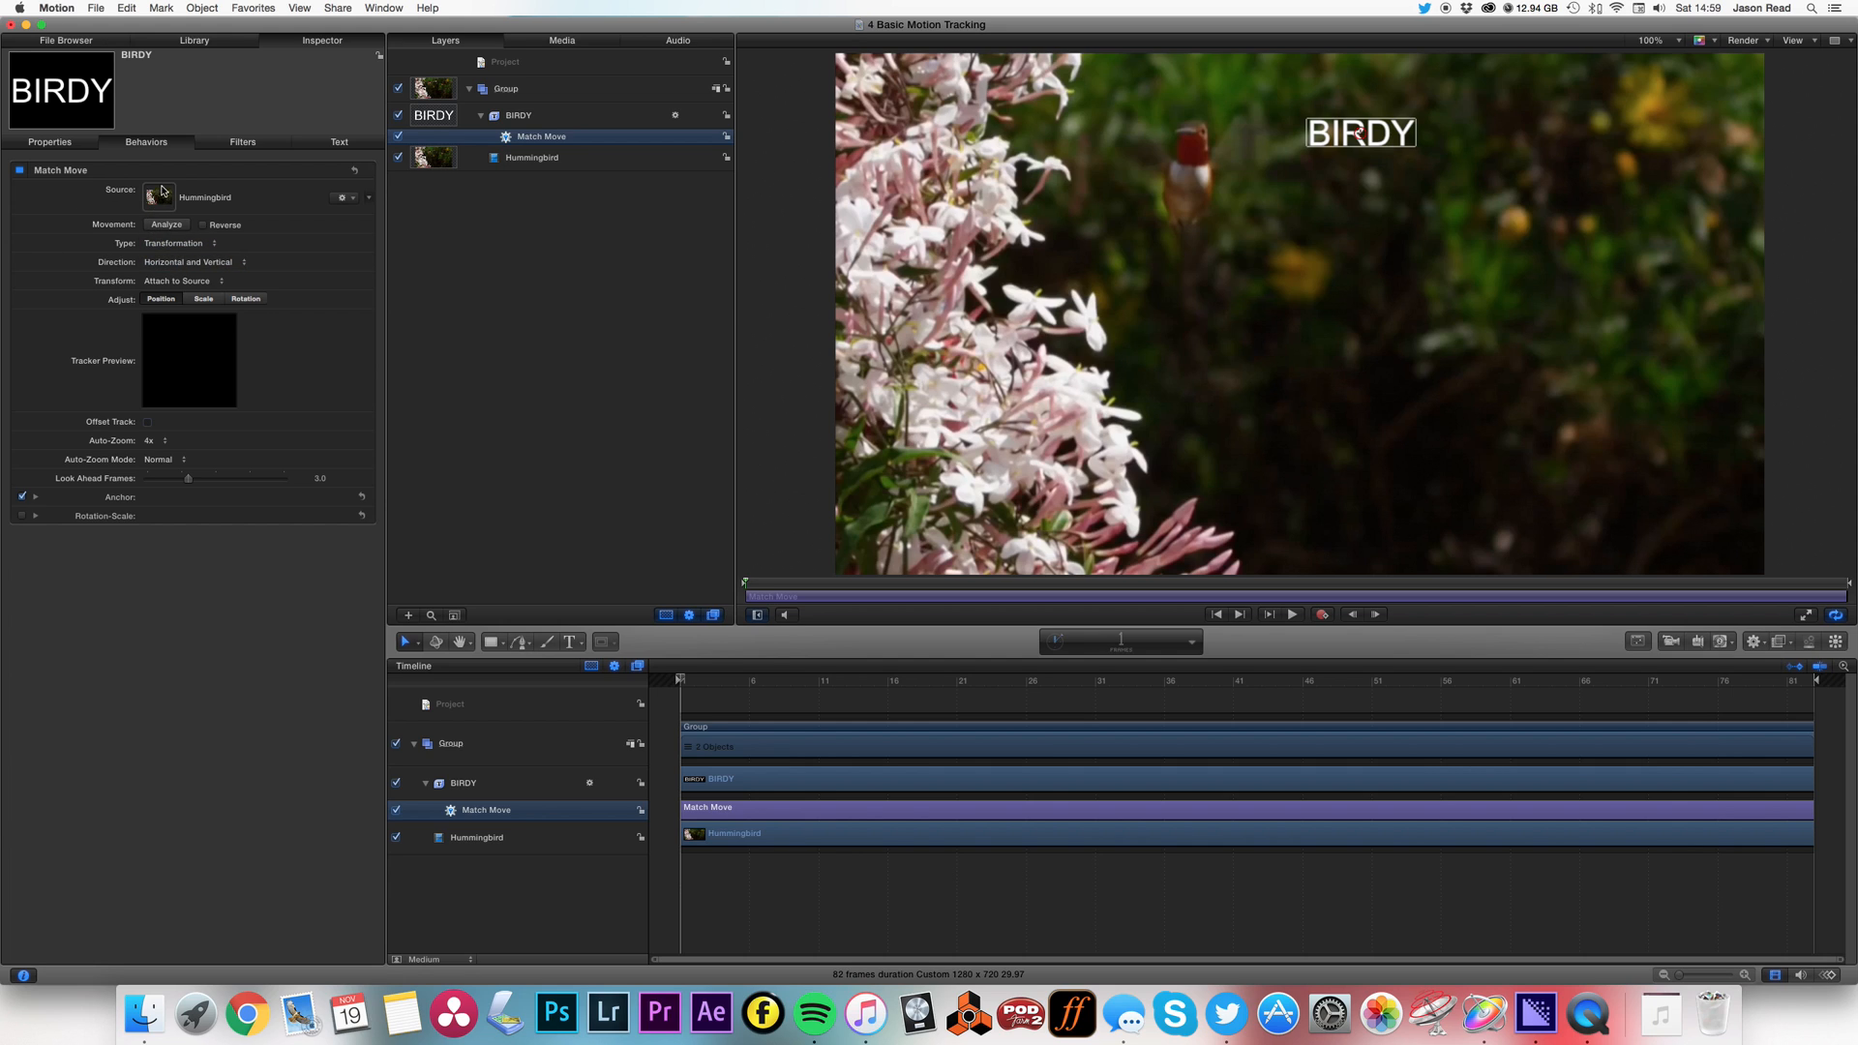
mouse_move(174, 204)
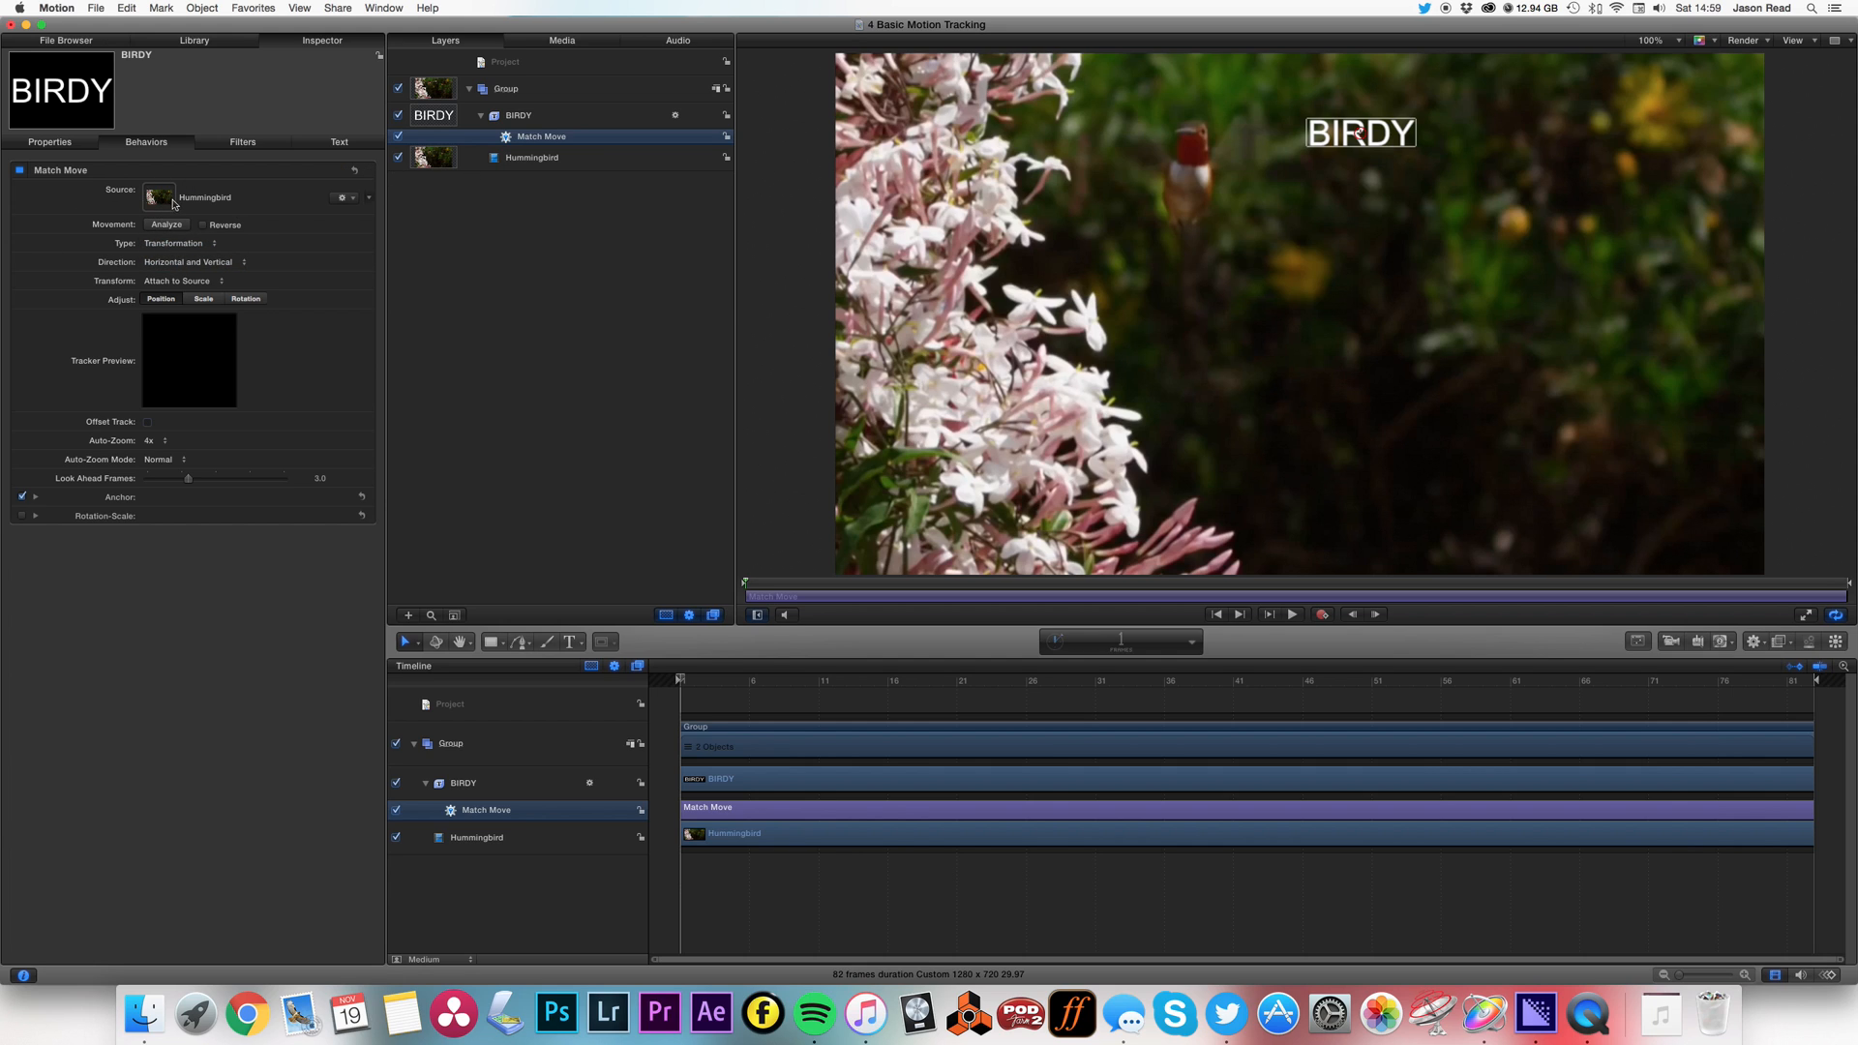
mouse_move(569, 151)
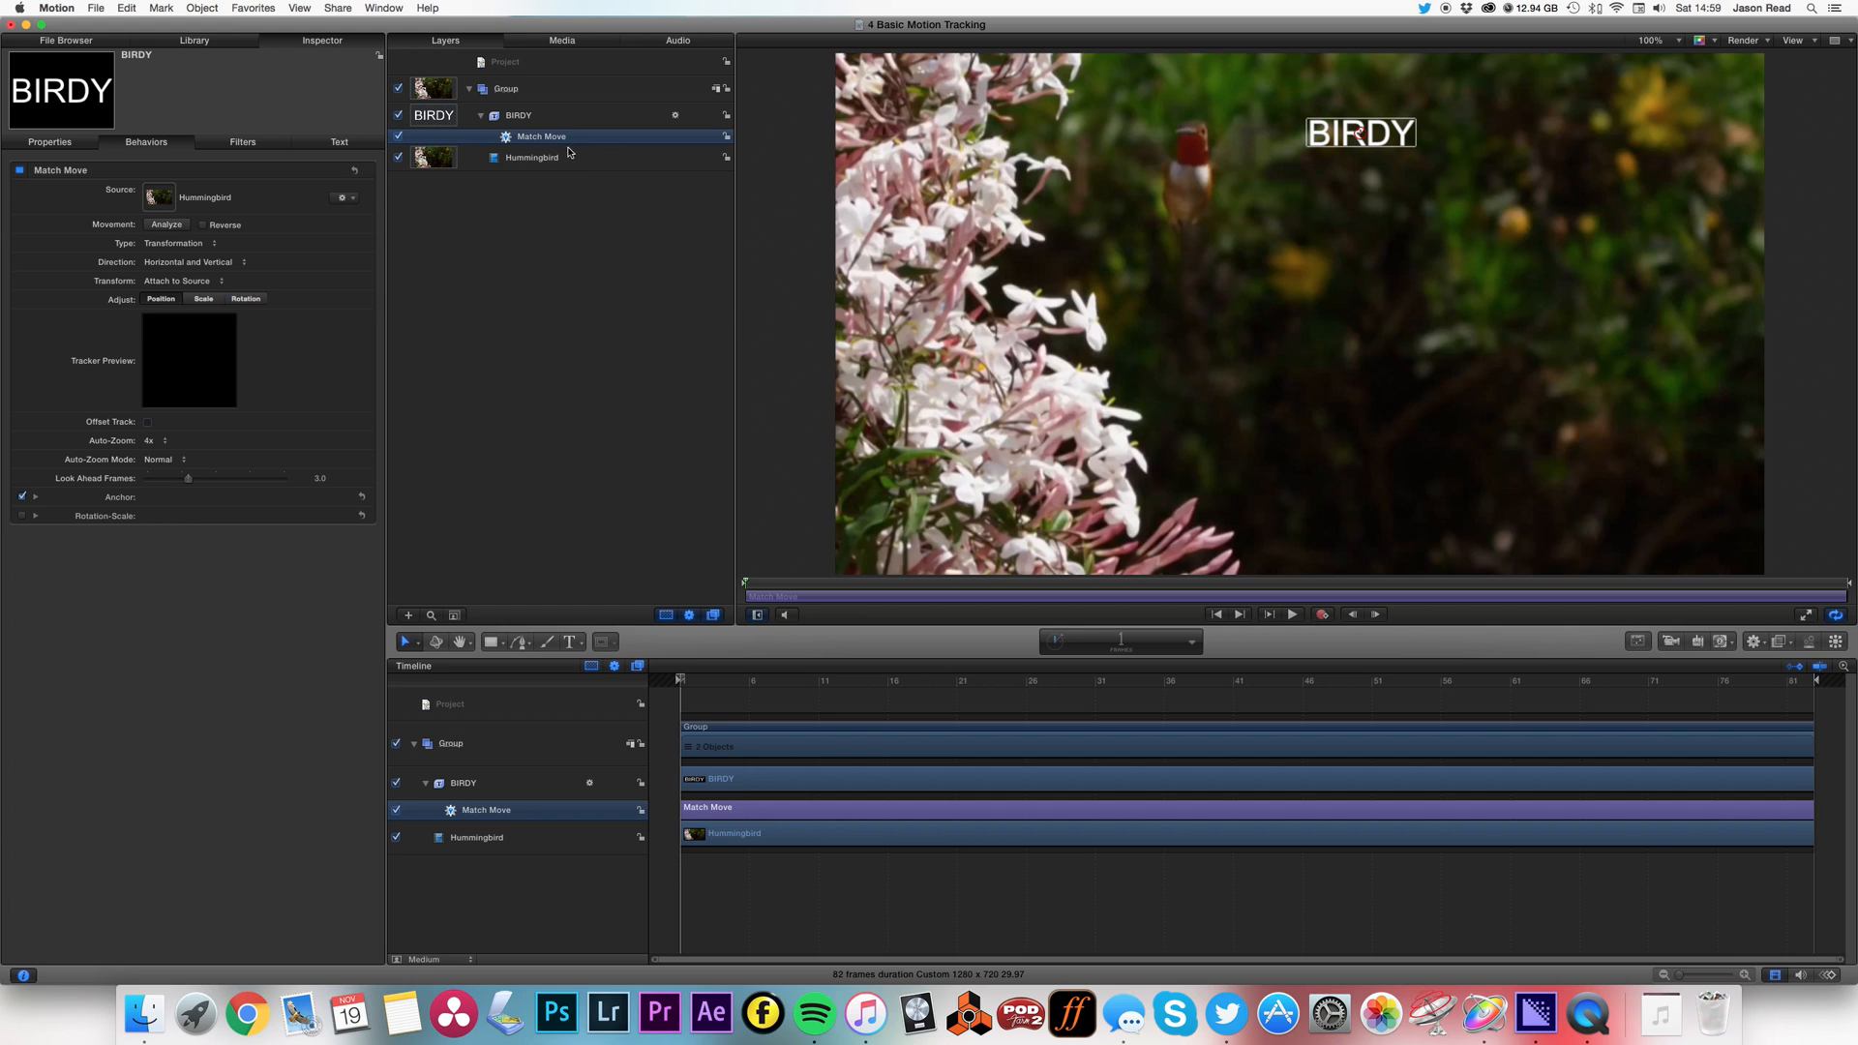
left_click(532, 157)
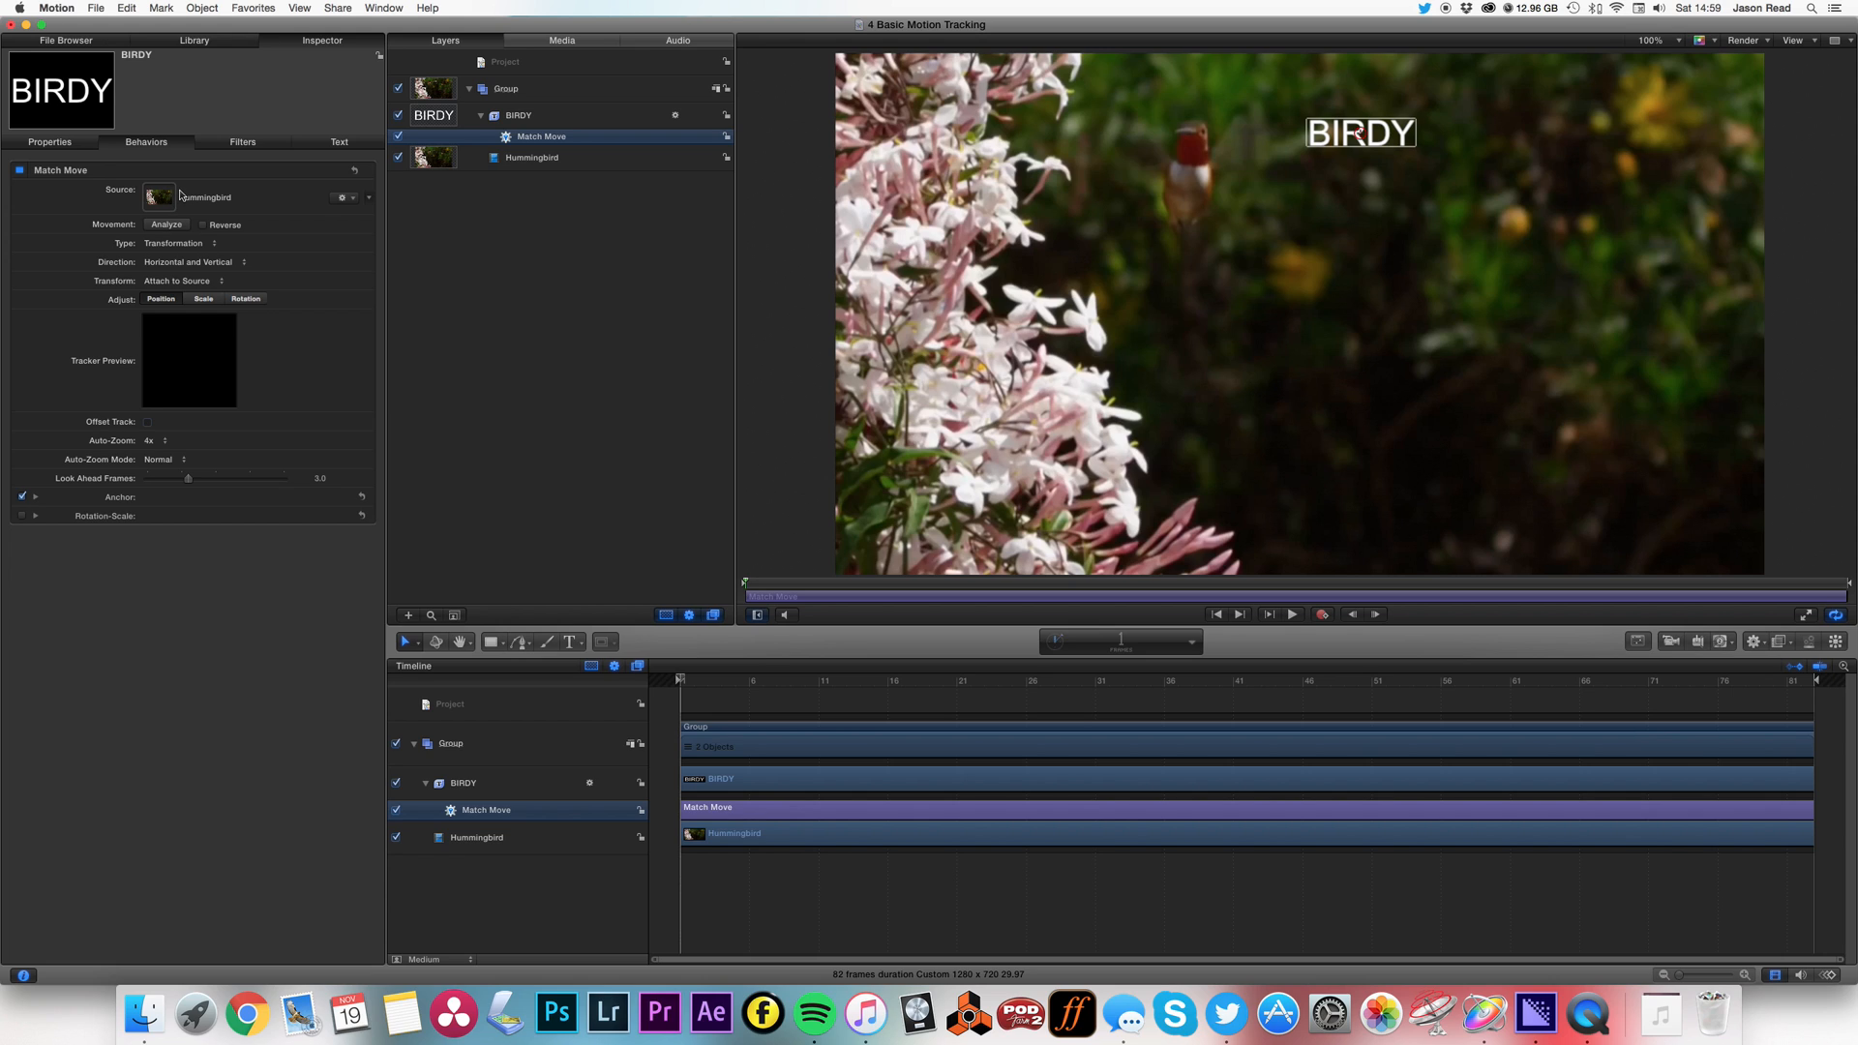
mouse_move(1227, 255)
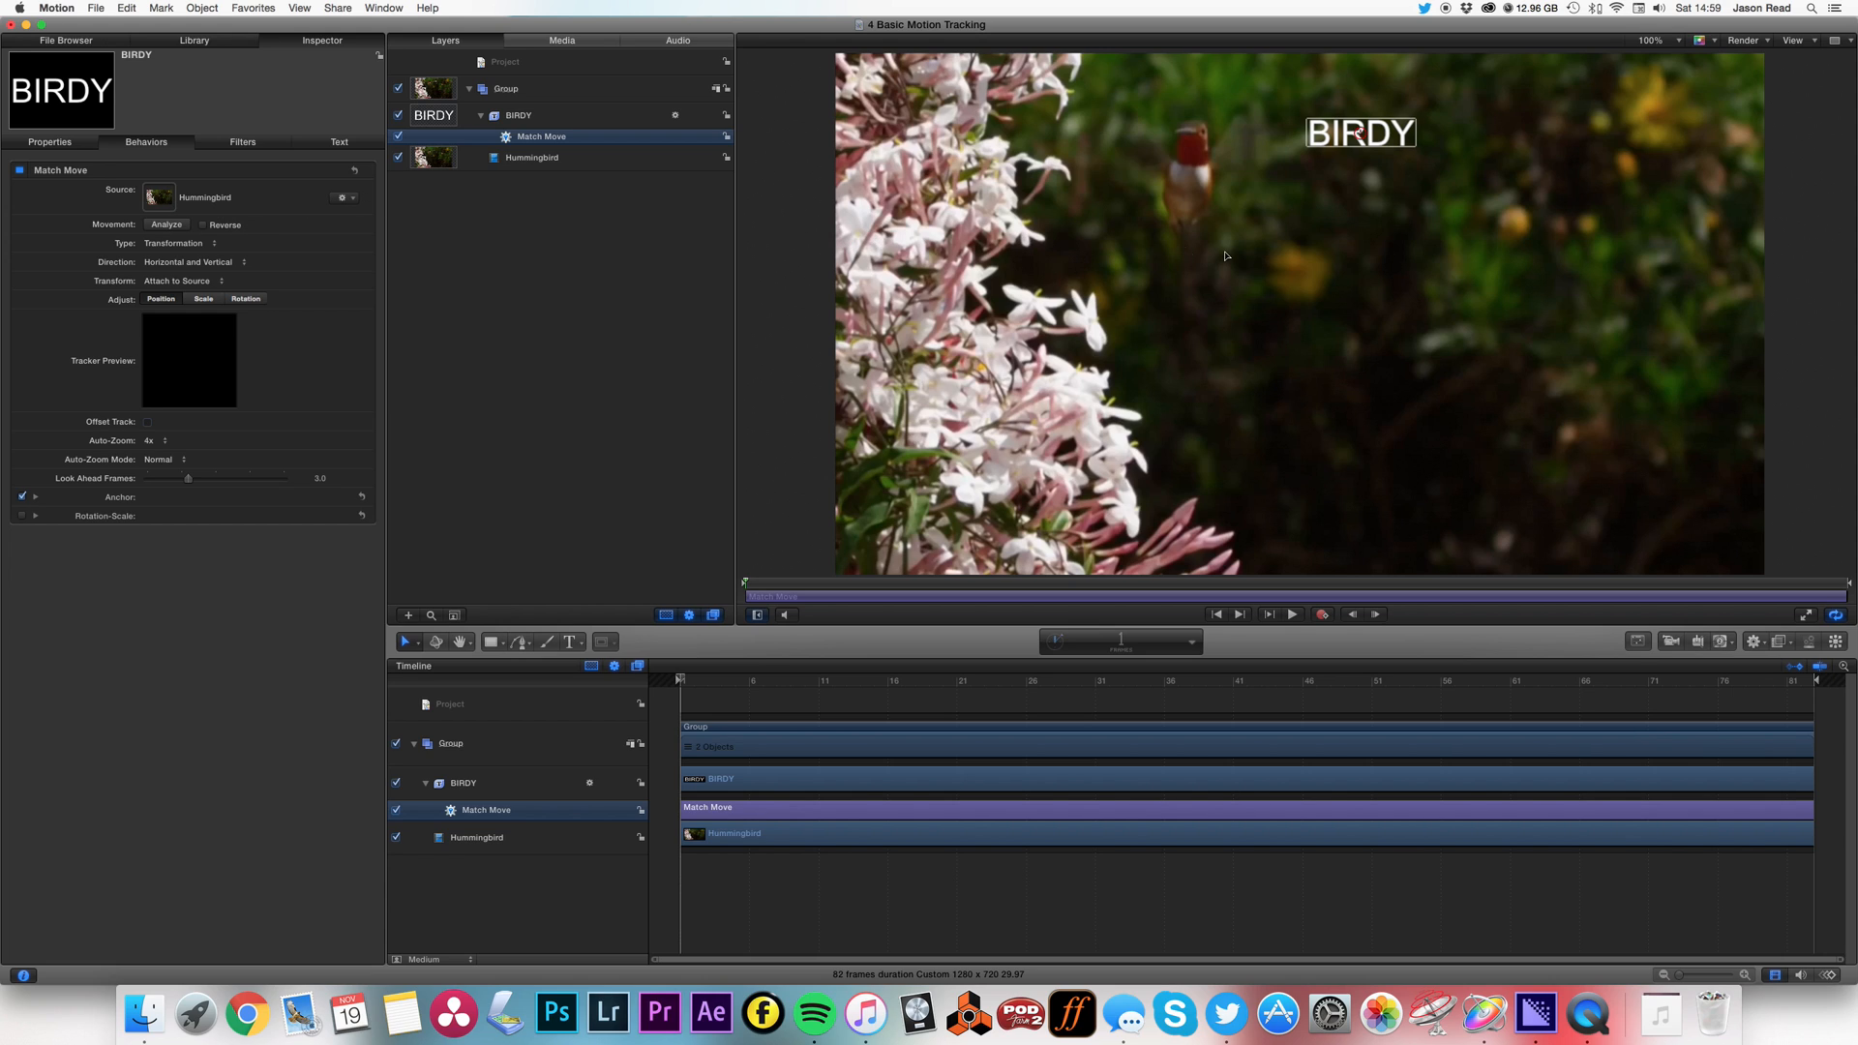
mouse_move(1359, 142)
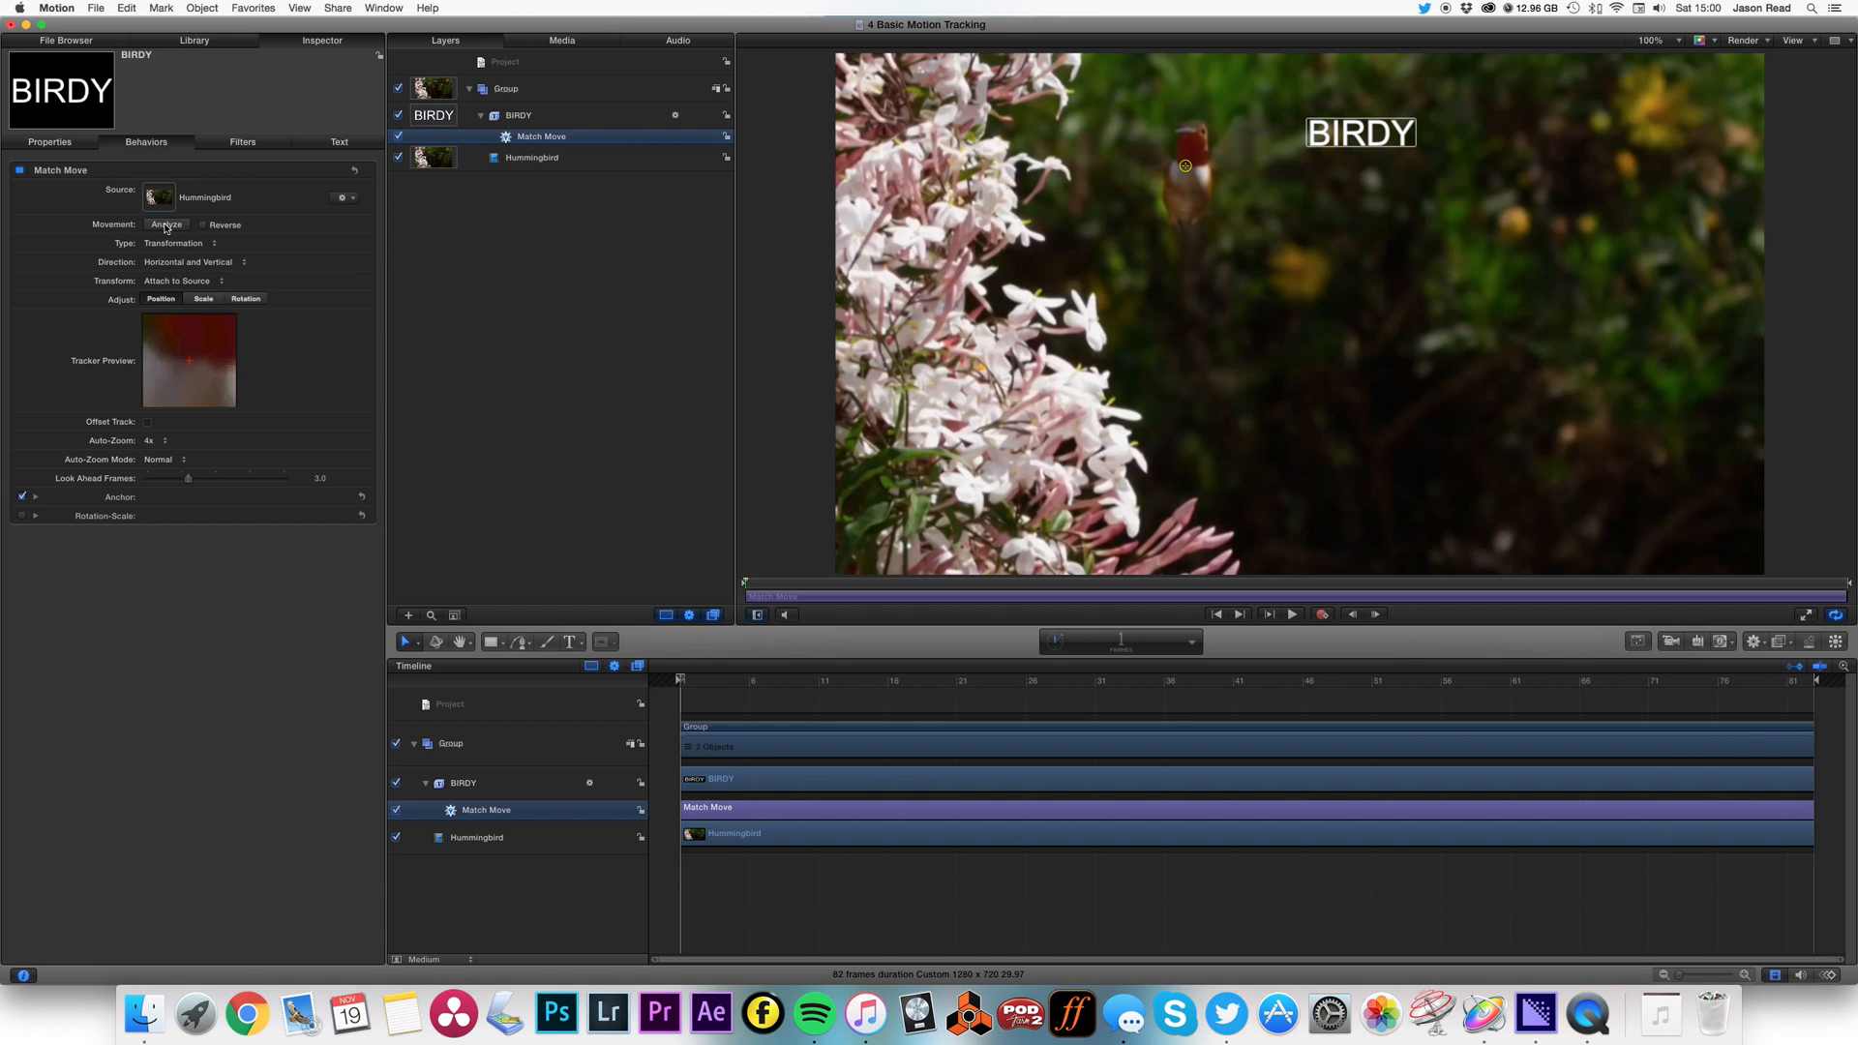
- Analyze the hummingbird's motion so BIRDY gets a tracked path to follow
left_click(166, 225)
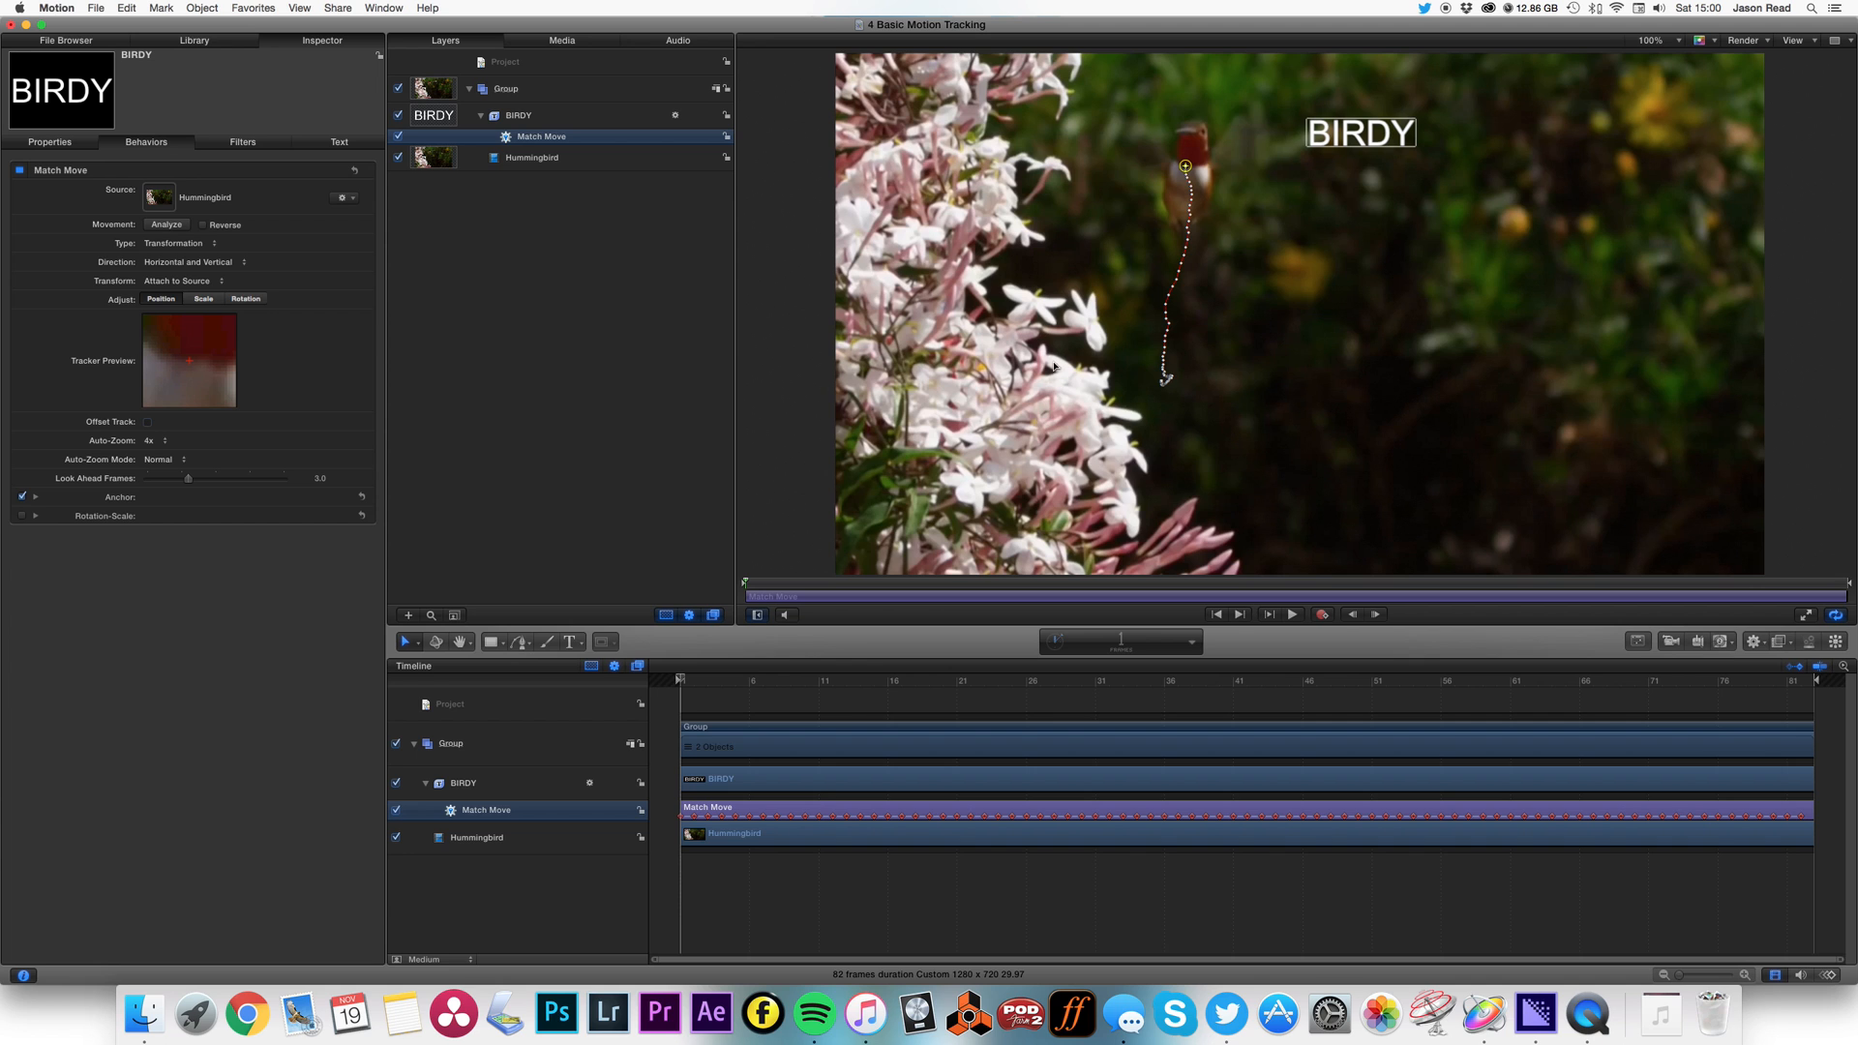
left_click(1291, 614)
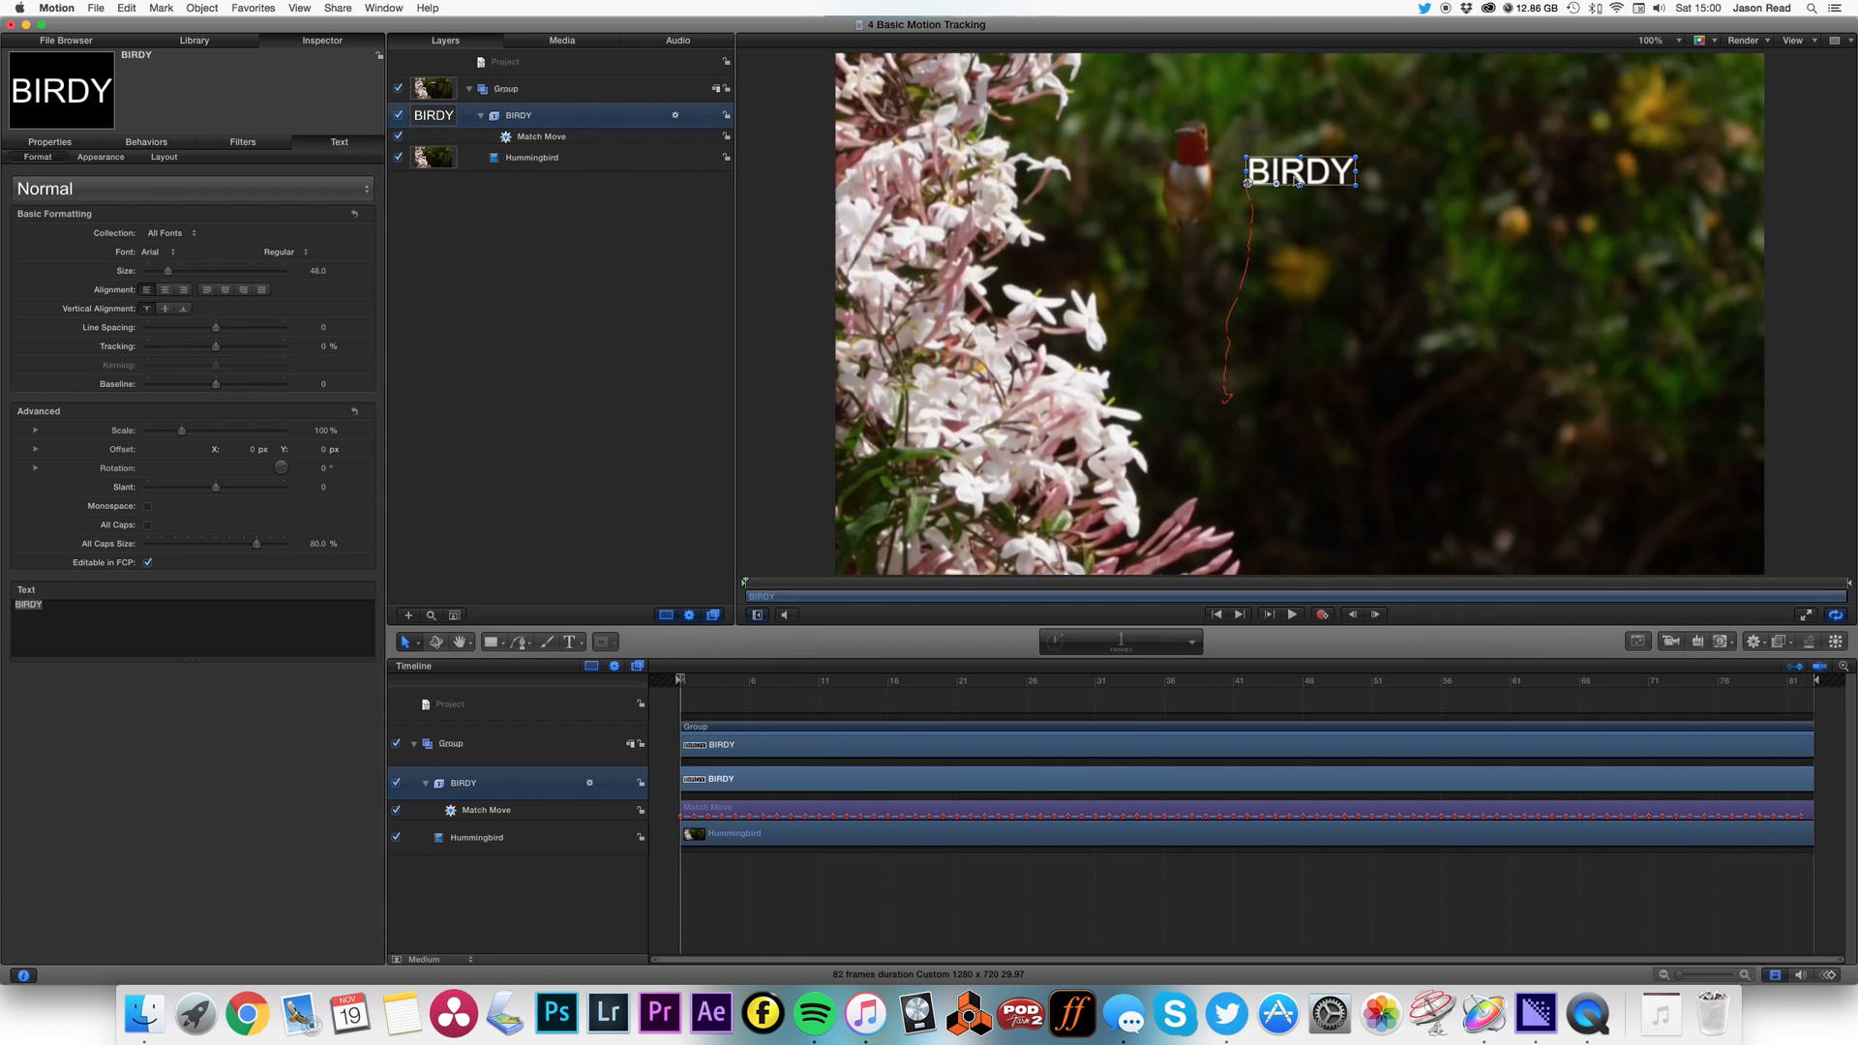
- Position BIRDY beside the bird and play back to confirm it follows the hummingbird
left_click(1291, 614)
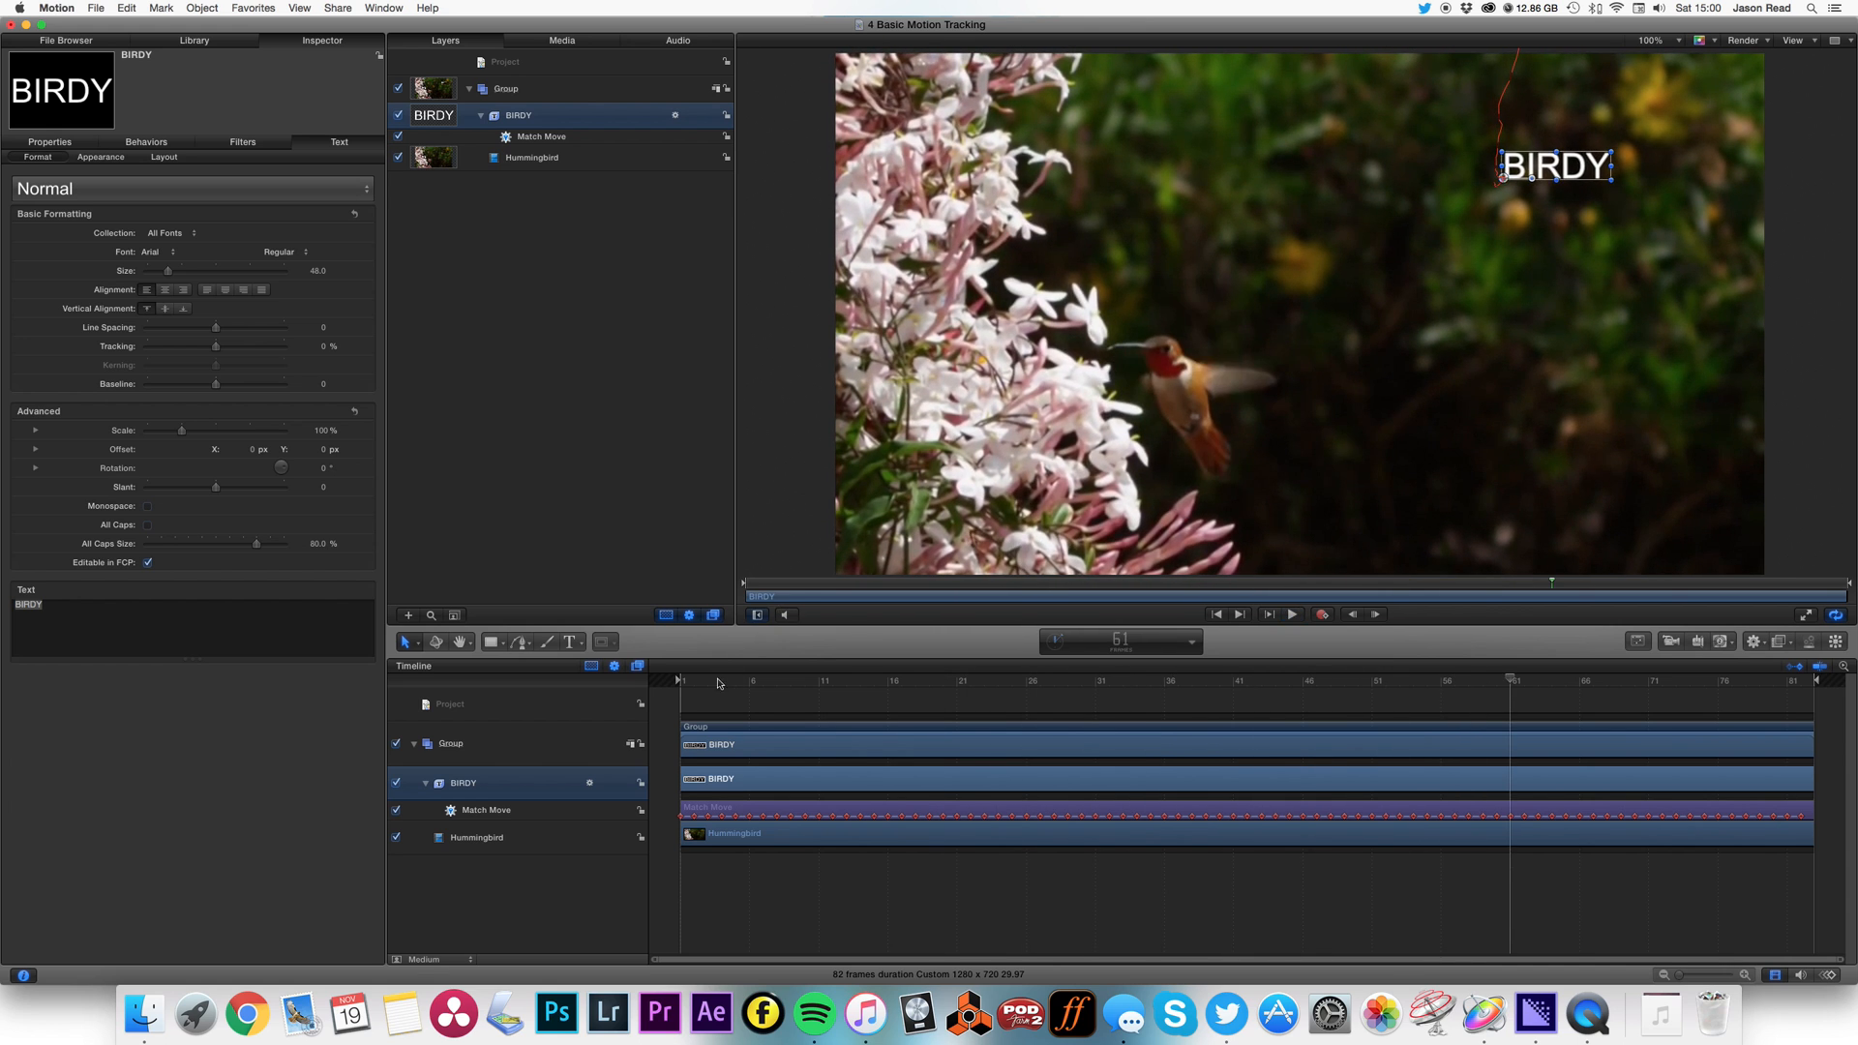
left_click(1291, 614)
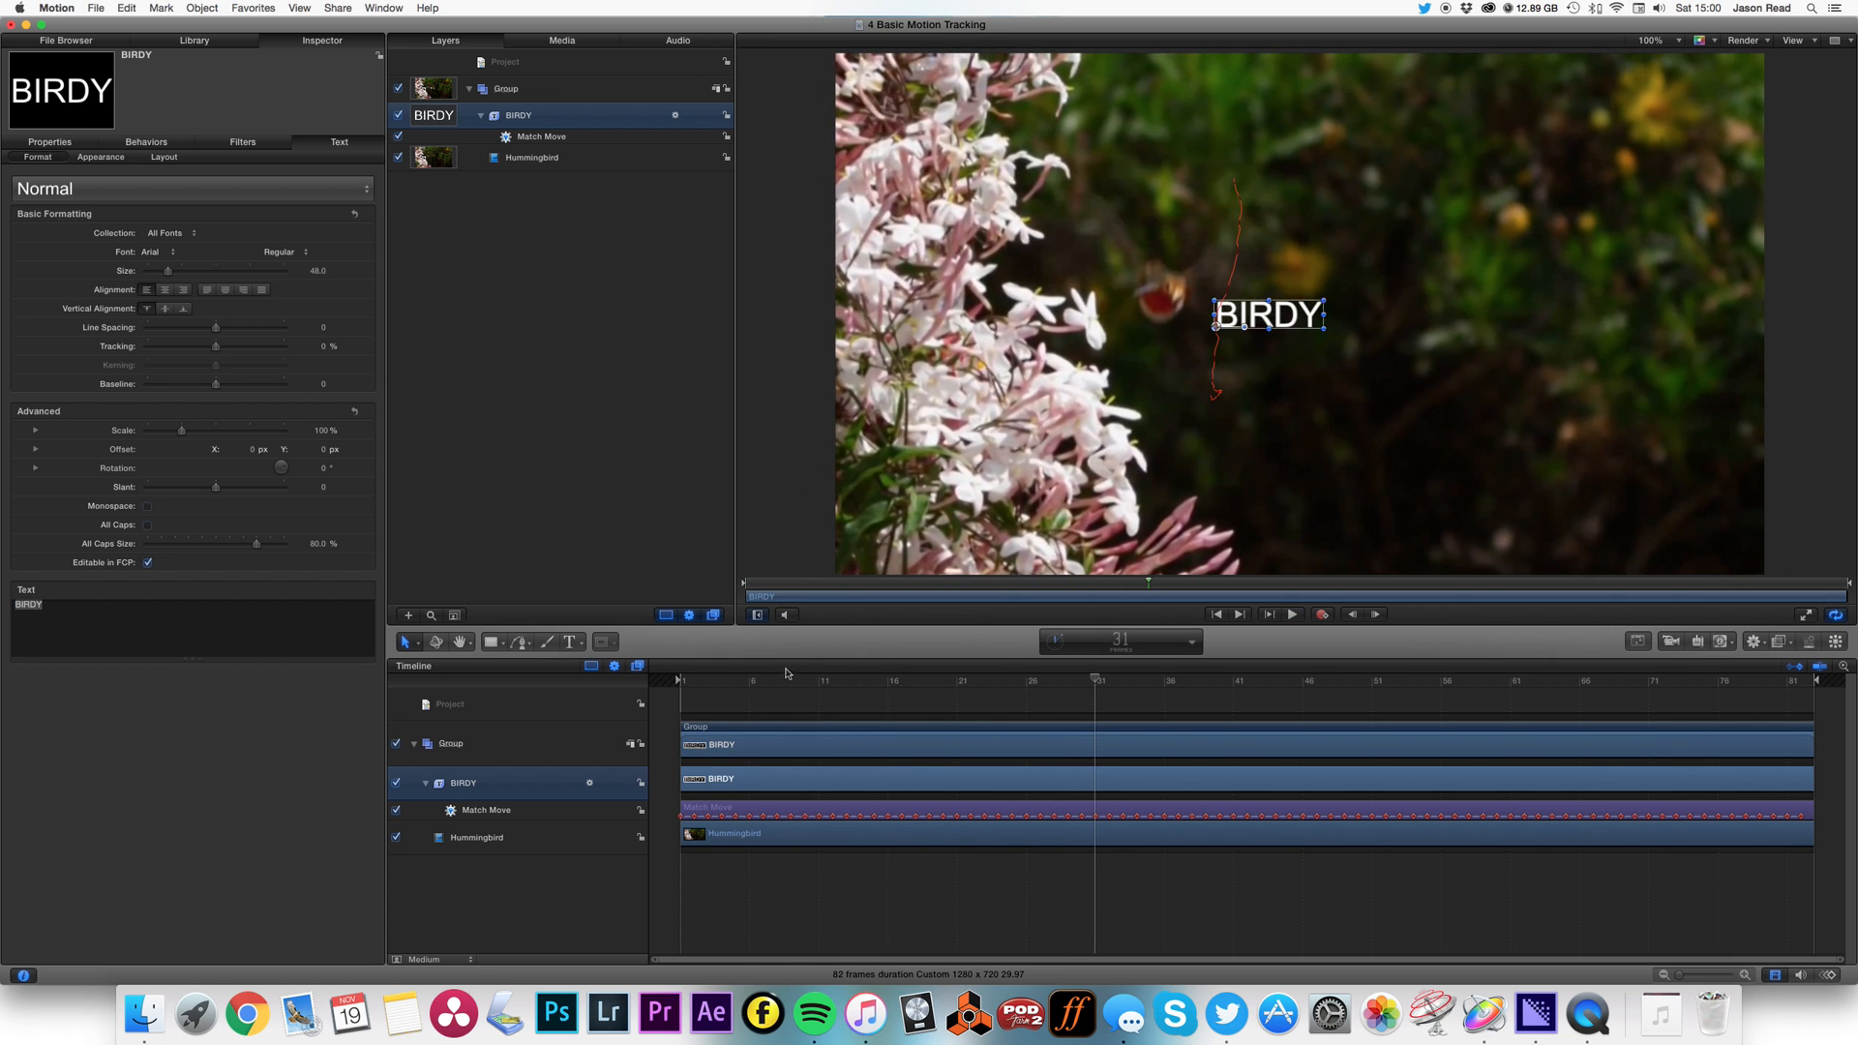
left_click(1291, 614)
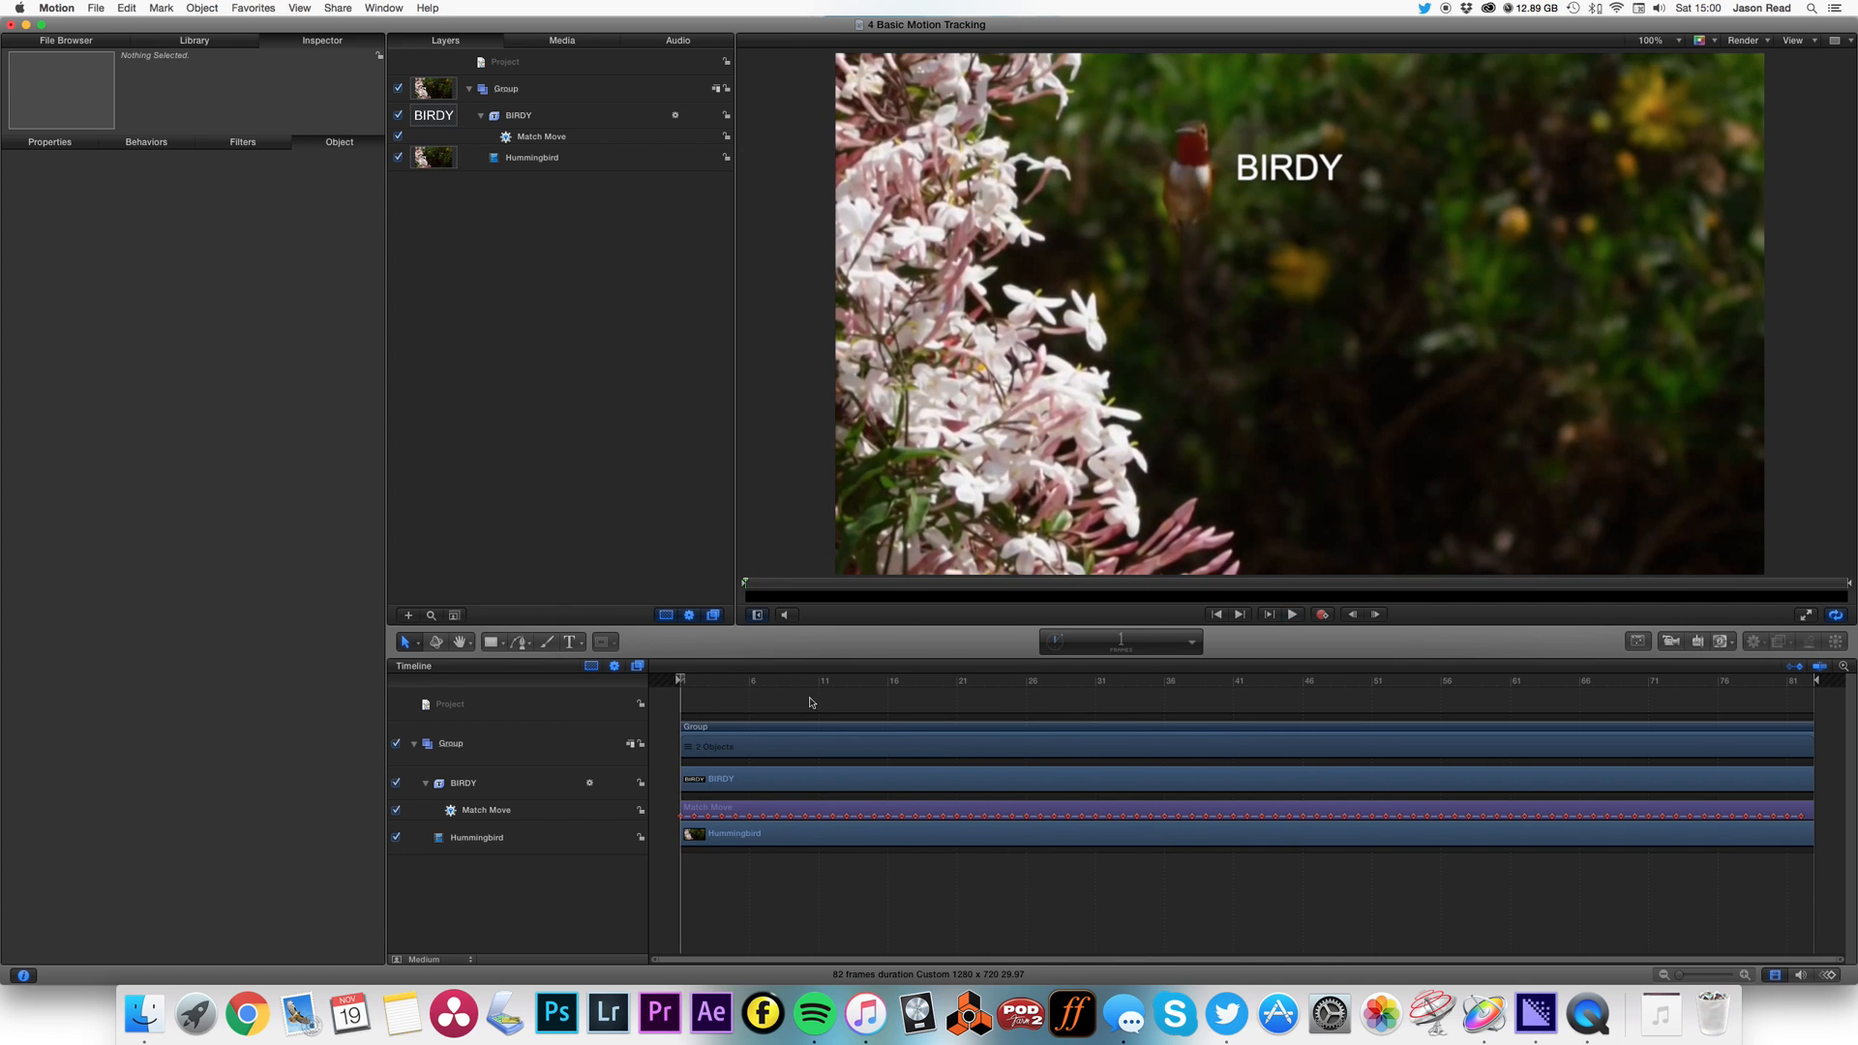
mouse_move(1143, 549)
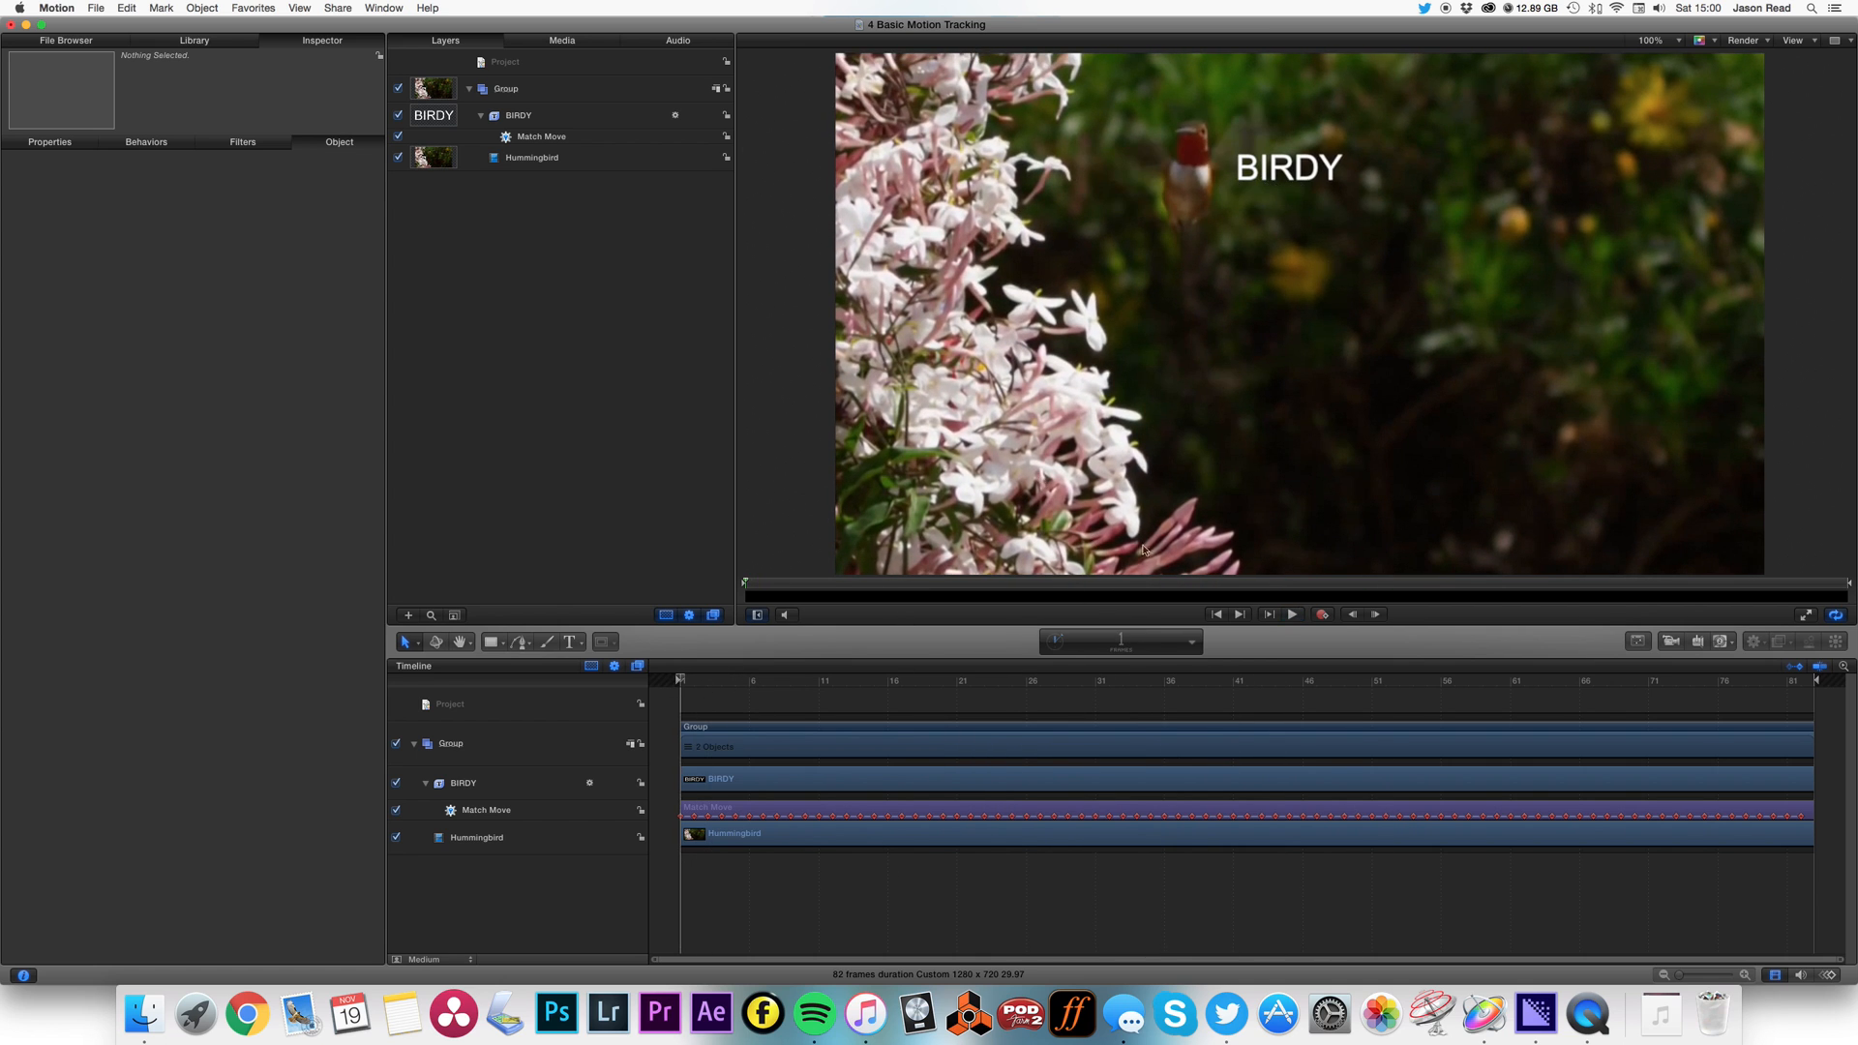
mouse_move(1223, 503)
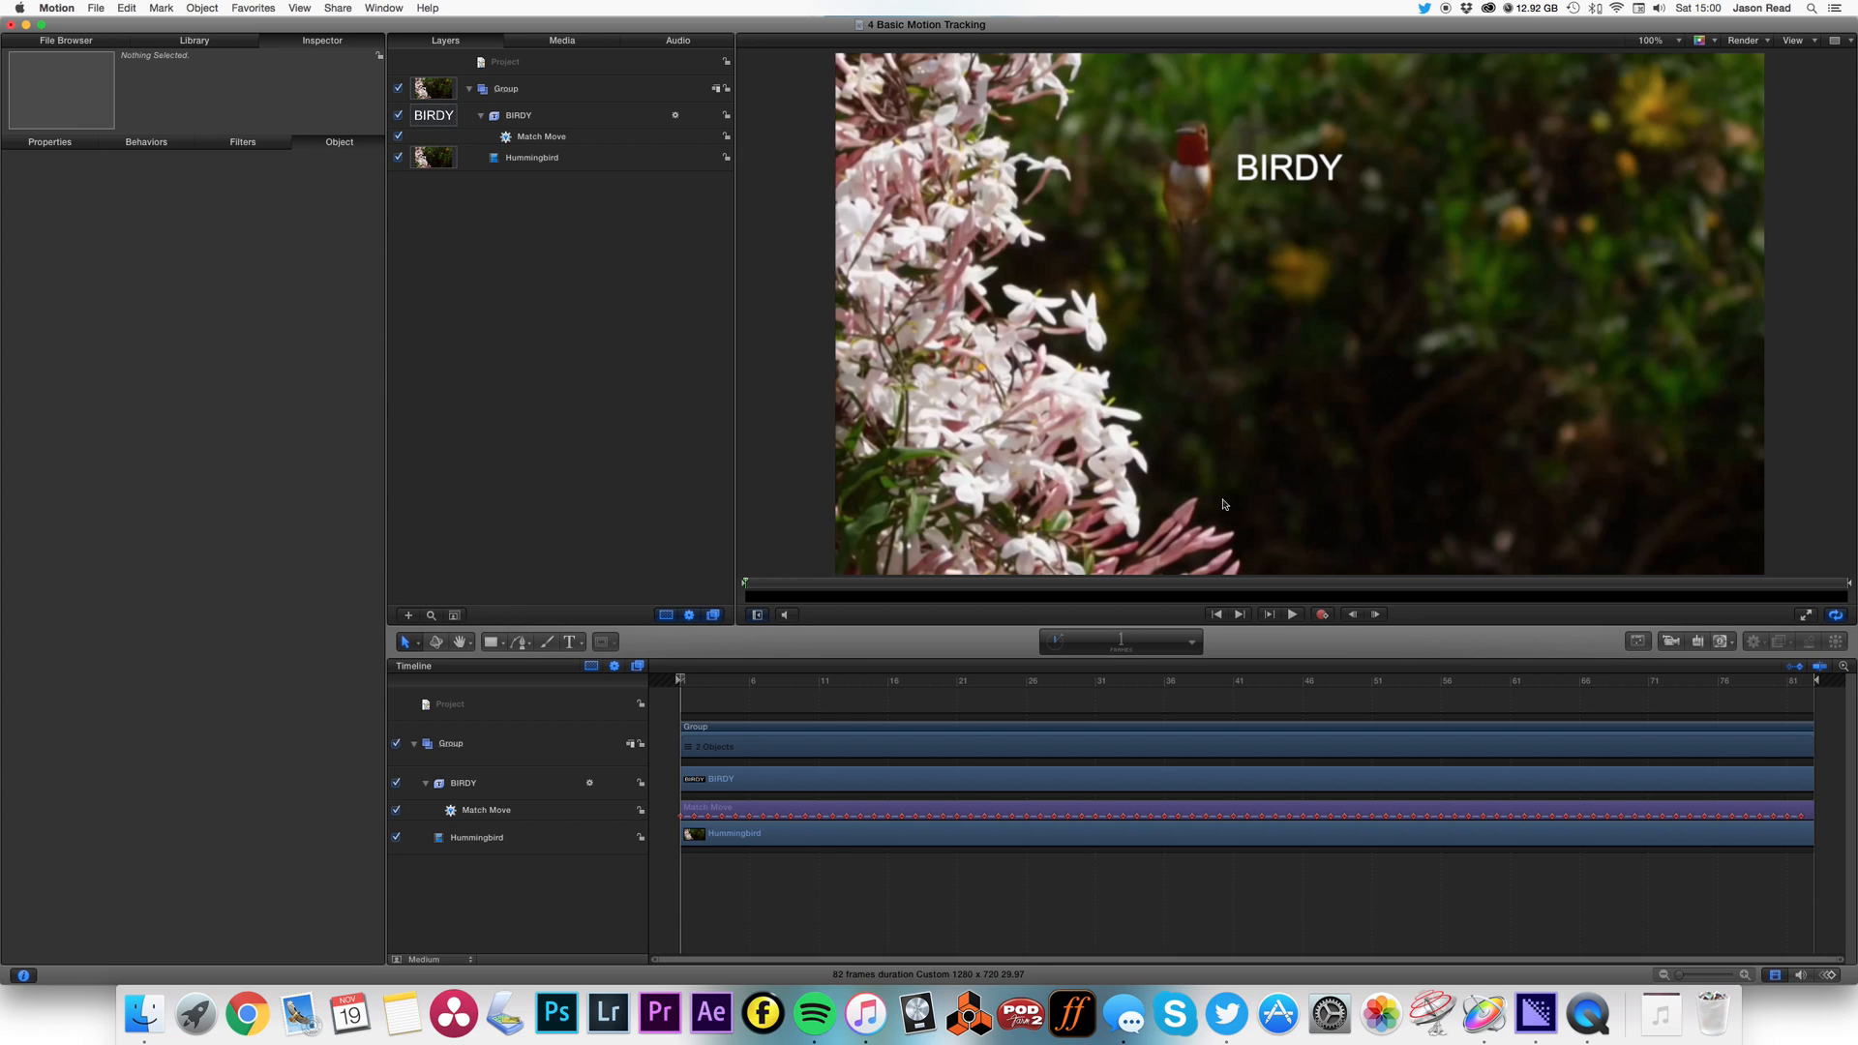
mouse_move(826, 805)
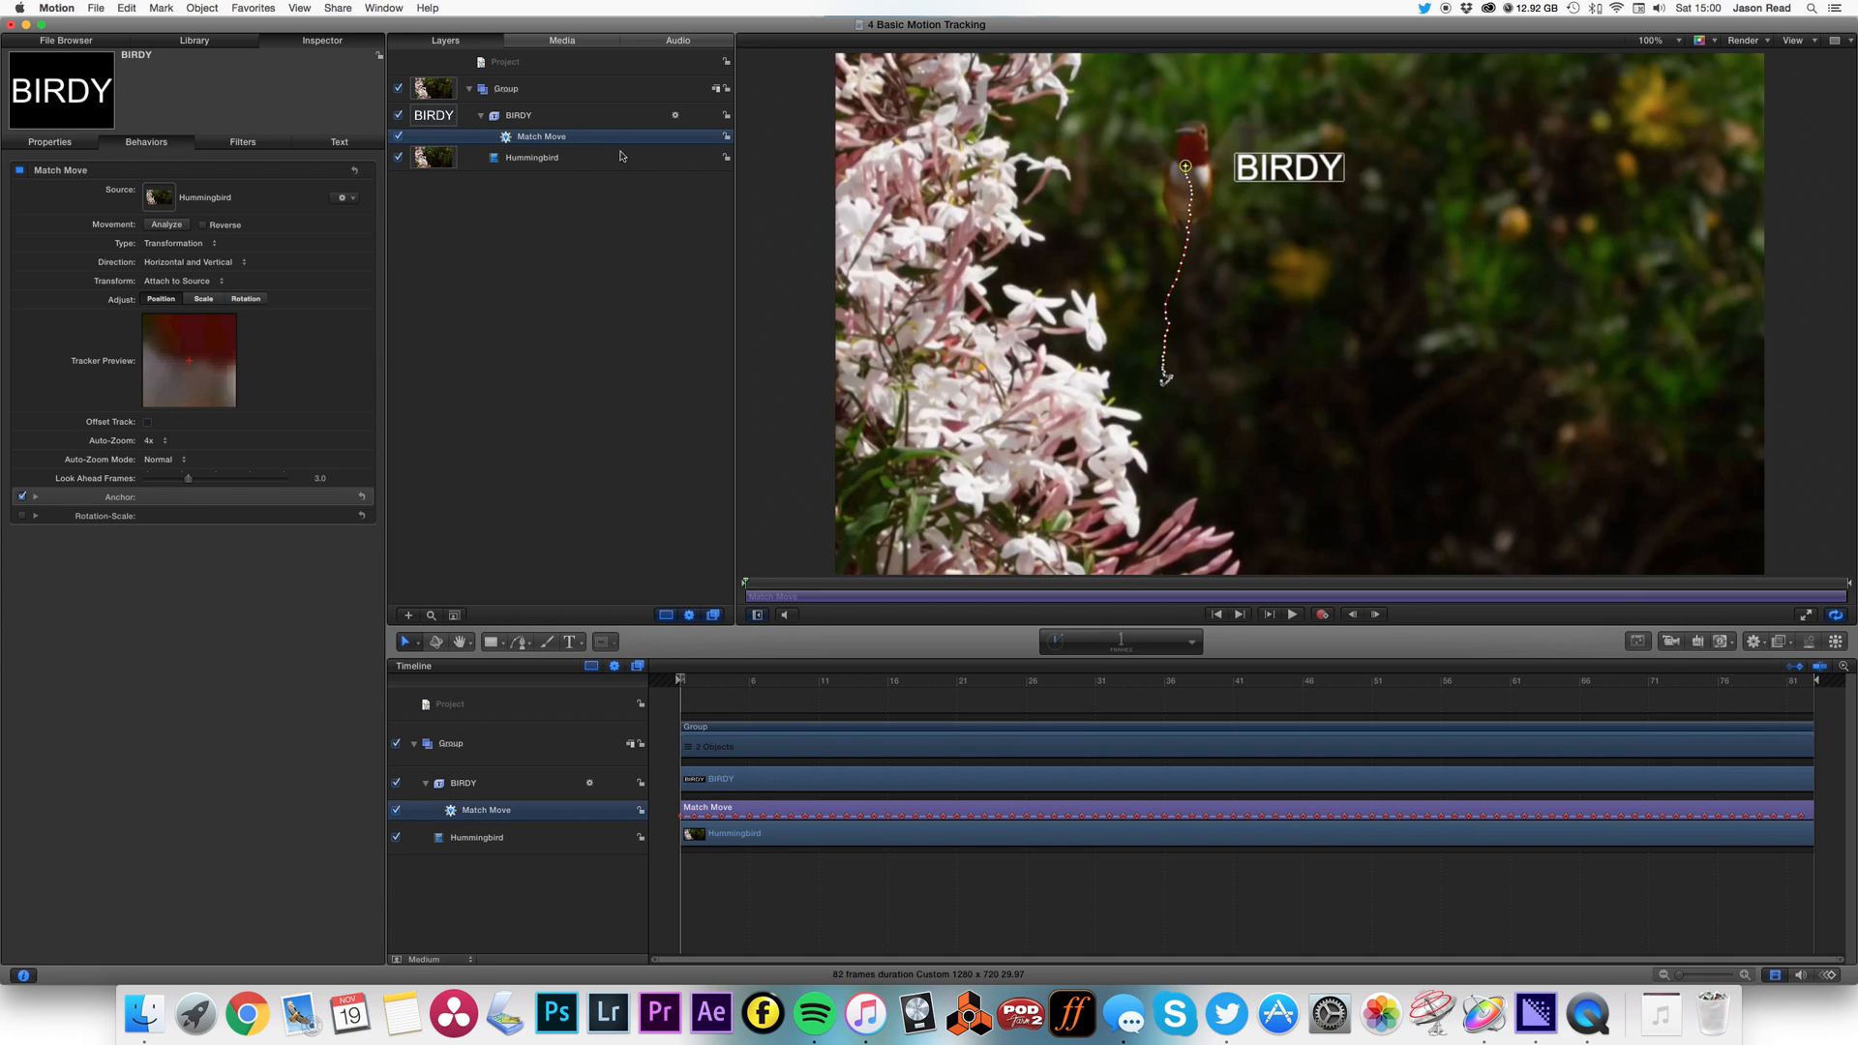
- Add an Average behavior to BIRDY and bring up its Apply To target list
left_click(1753, 640)
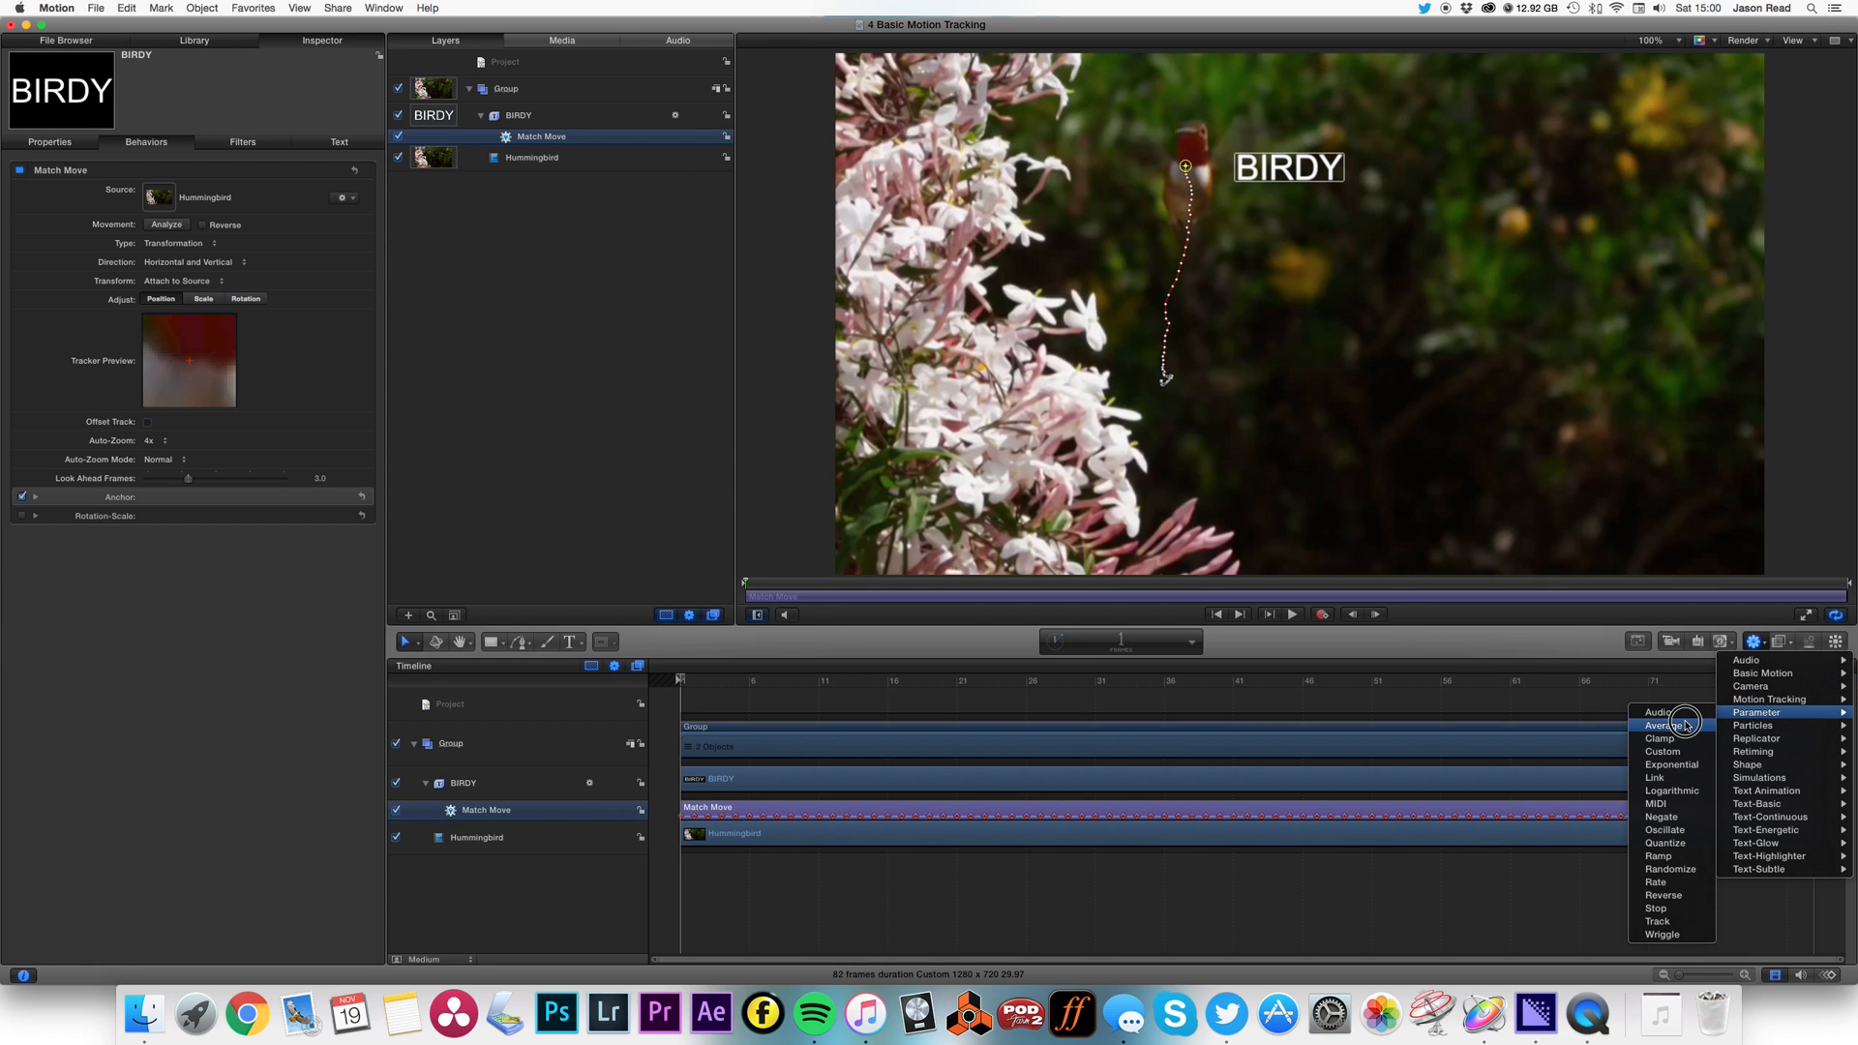
left_click(1664, 724)
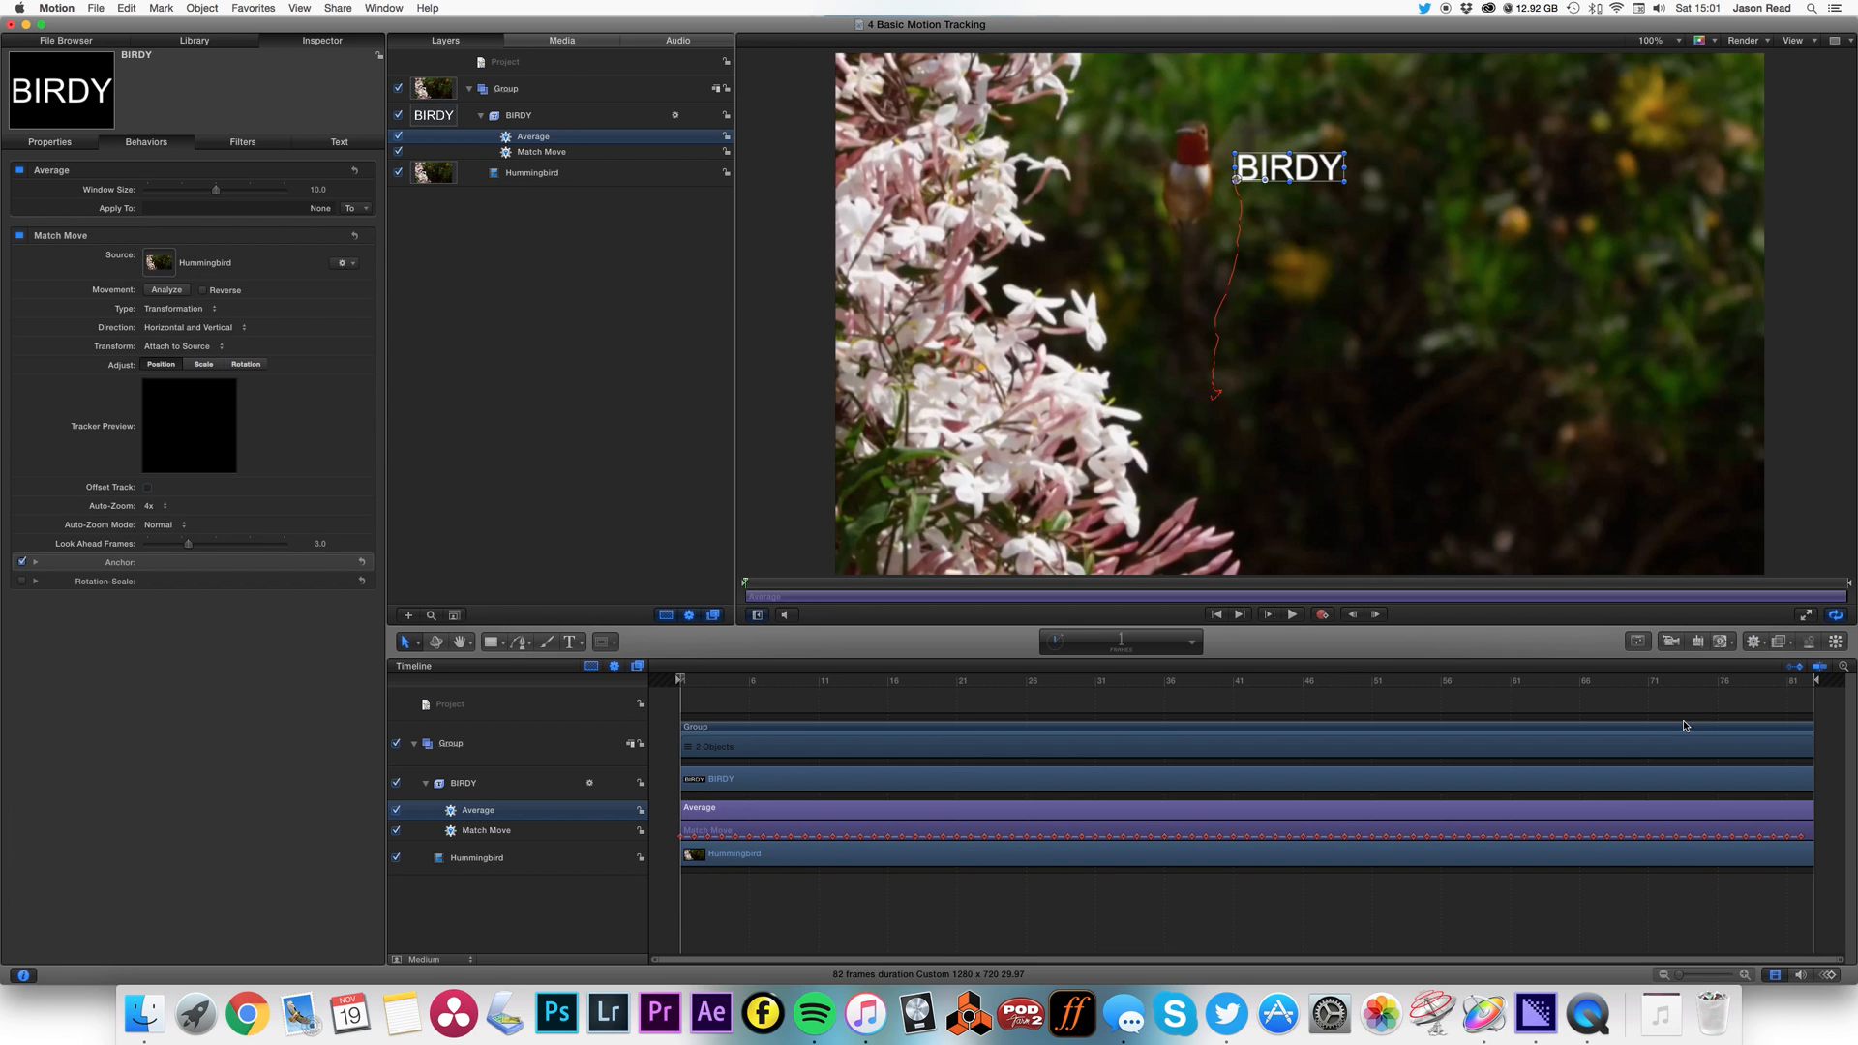
left_click(352, 209)
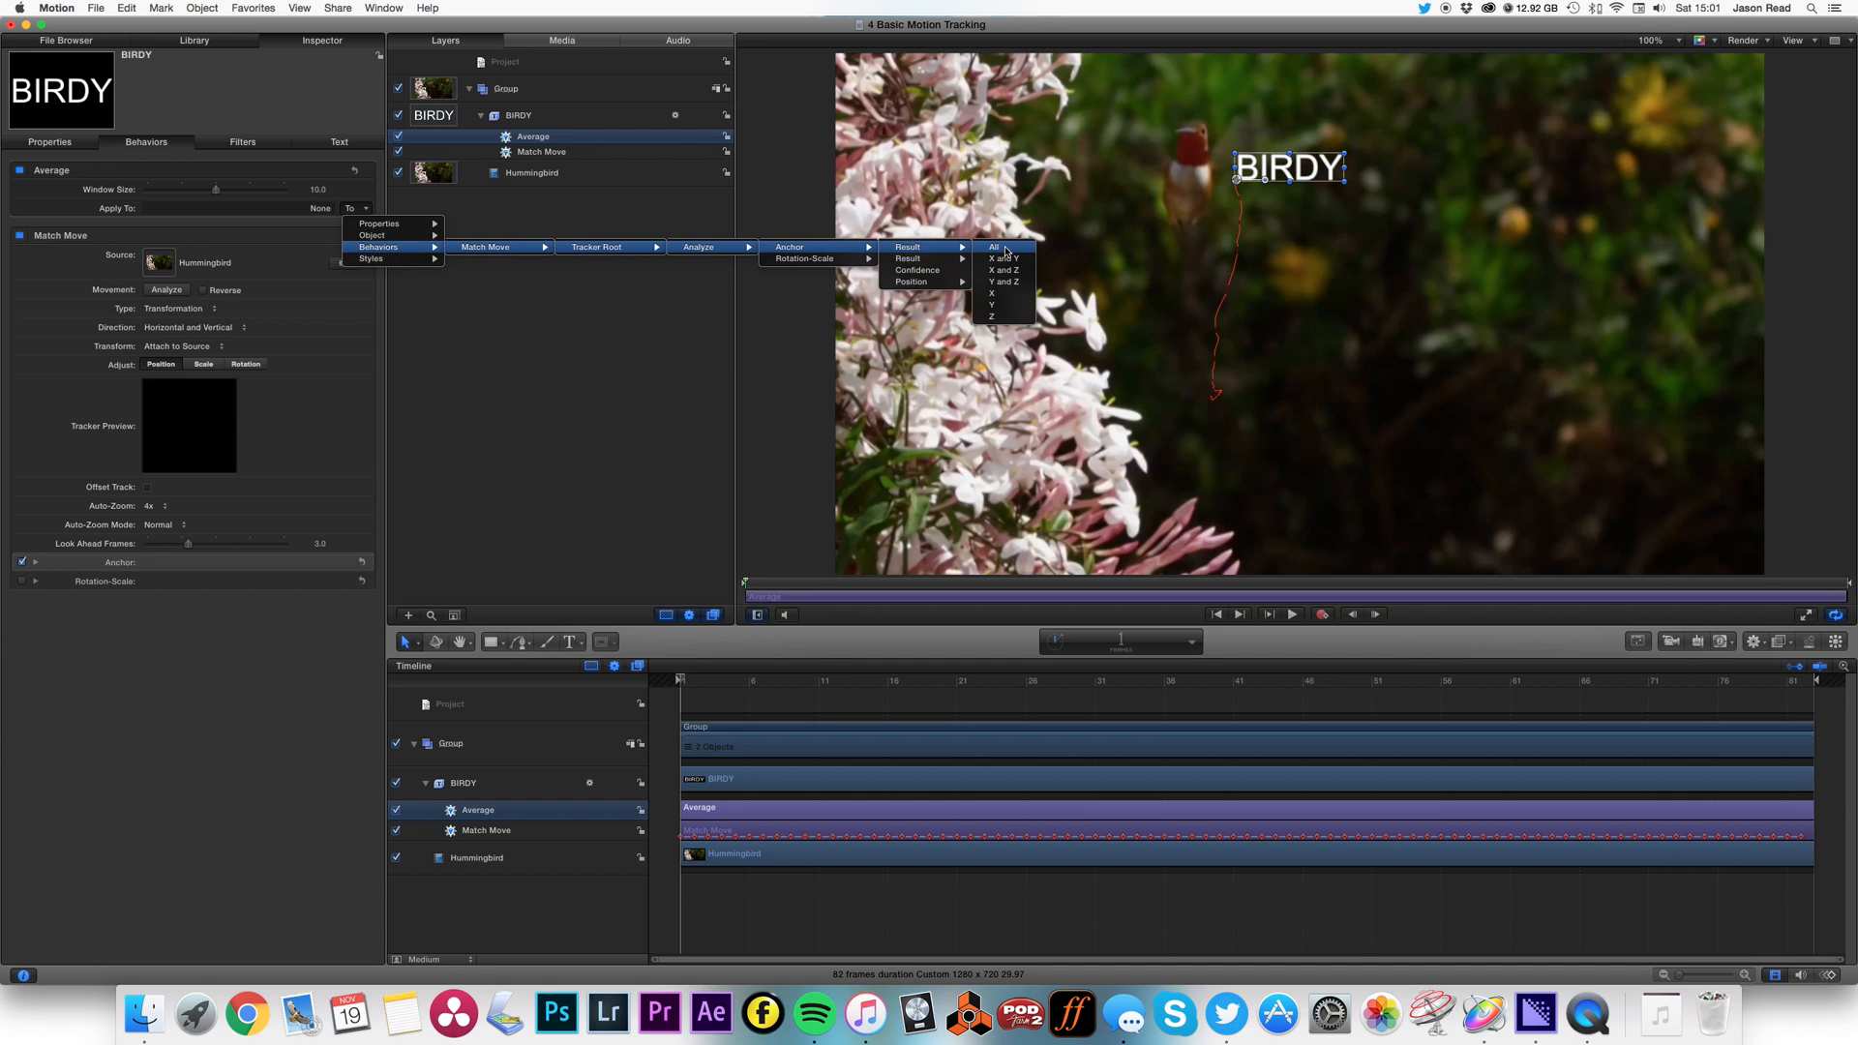
- Target the Match Move tracker's Anchor Result on all axes and play to check
left_click(994, 247)
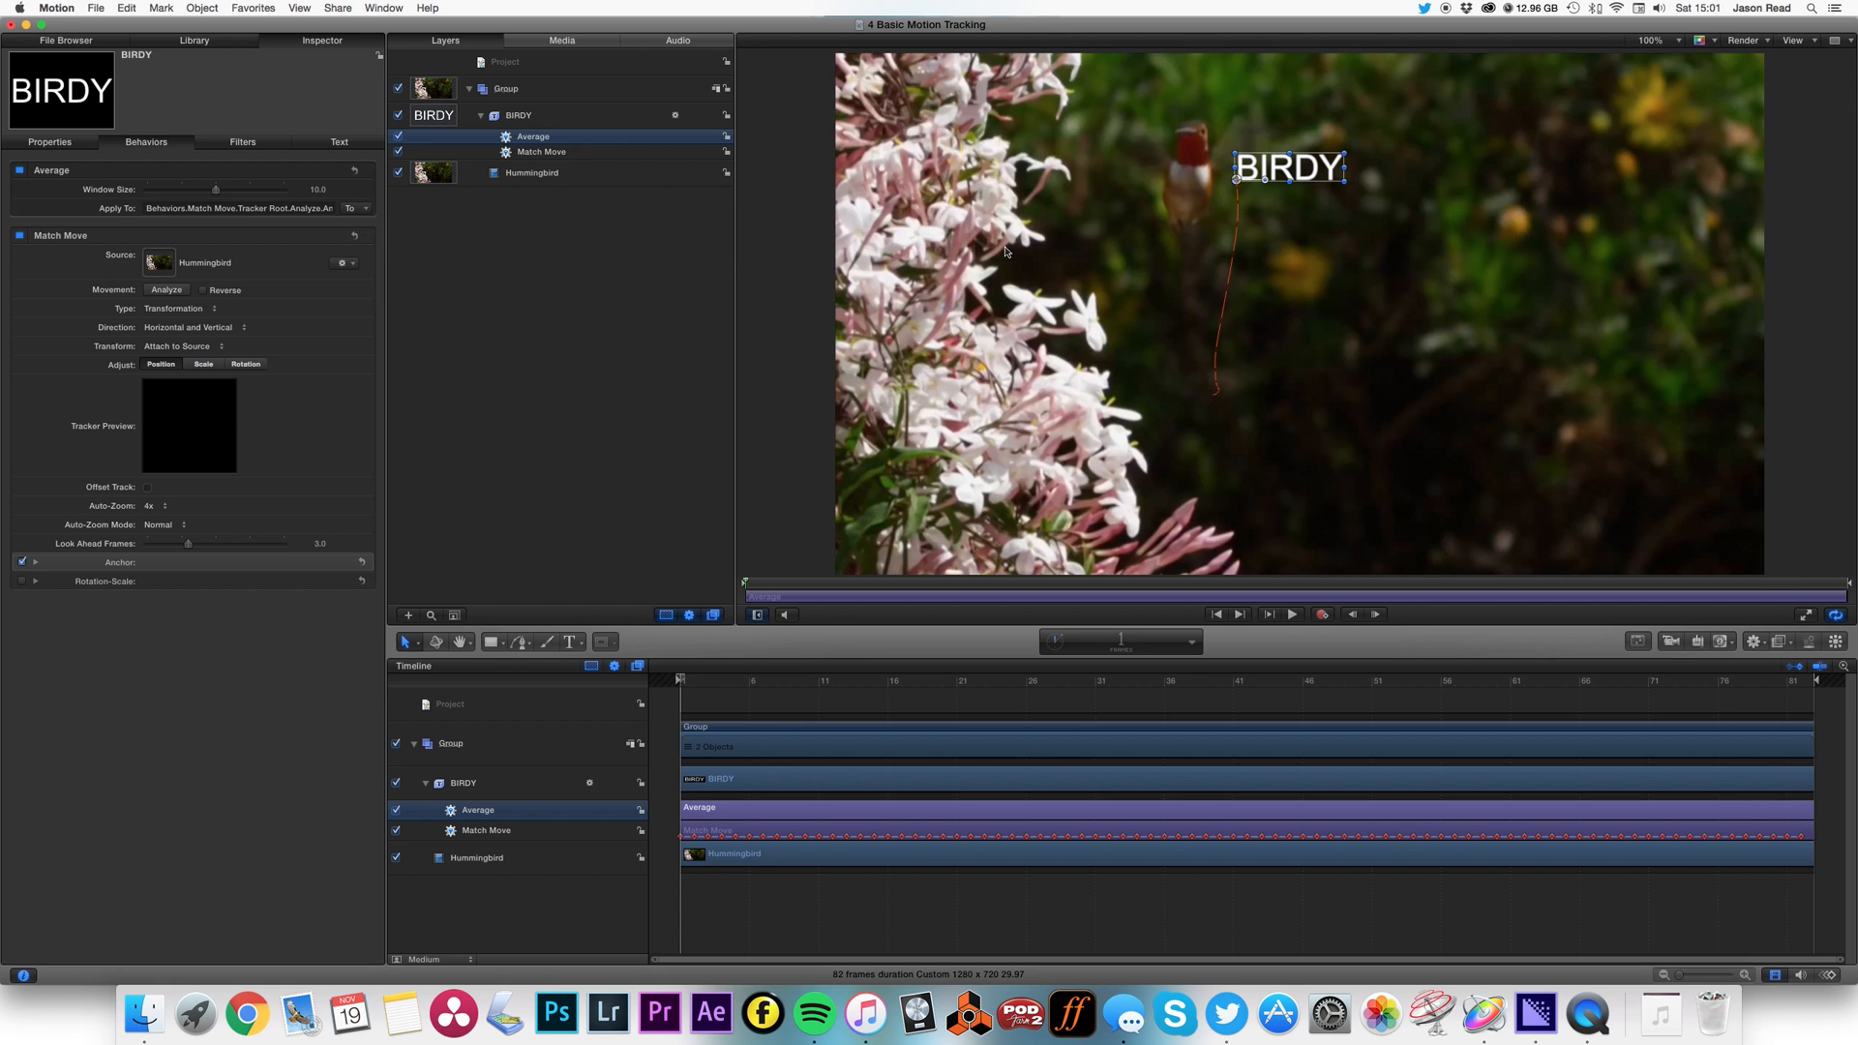
left_click(1291, 614)
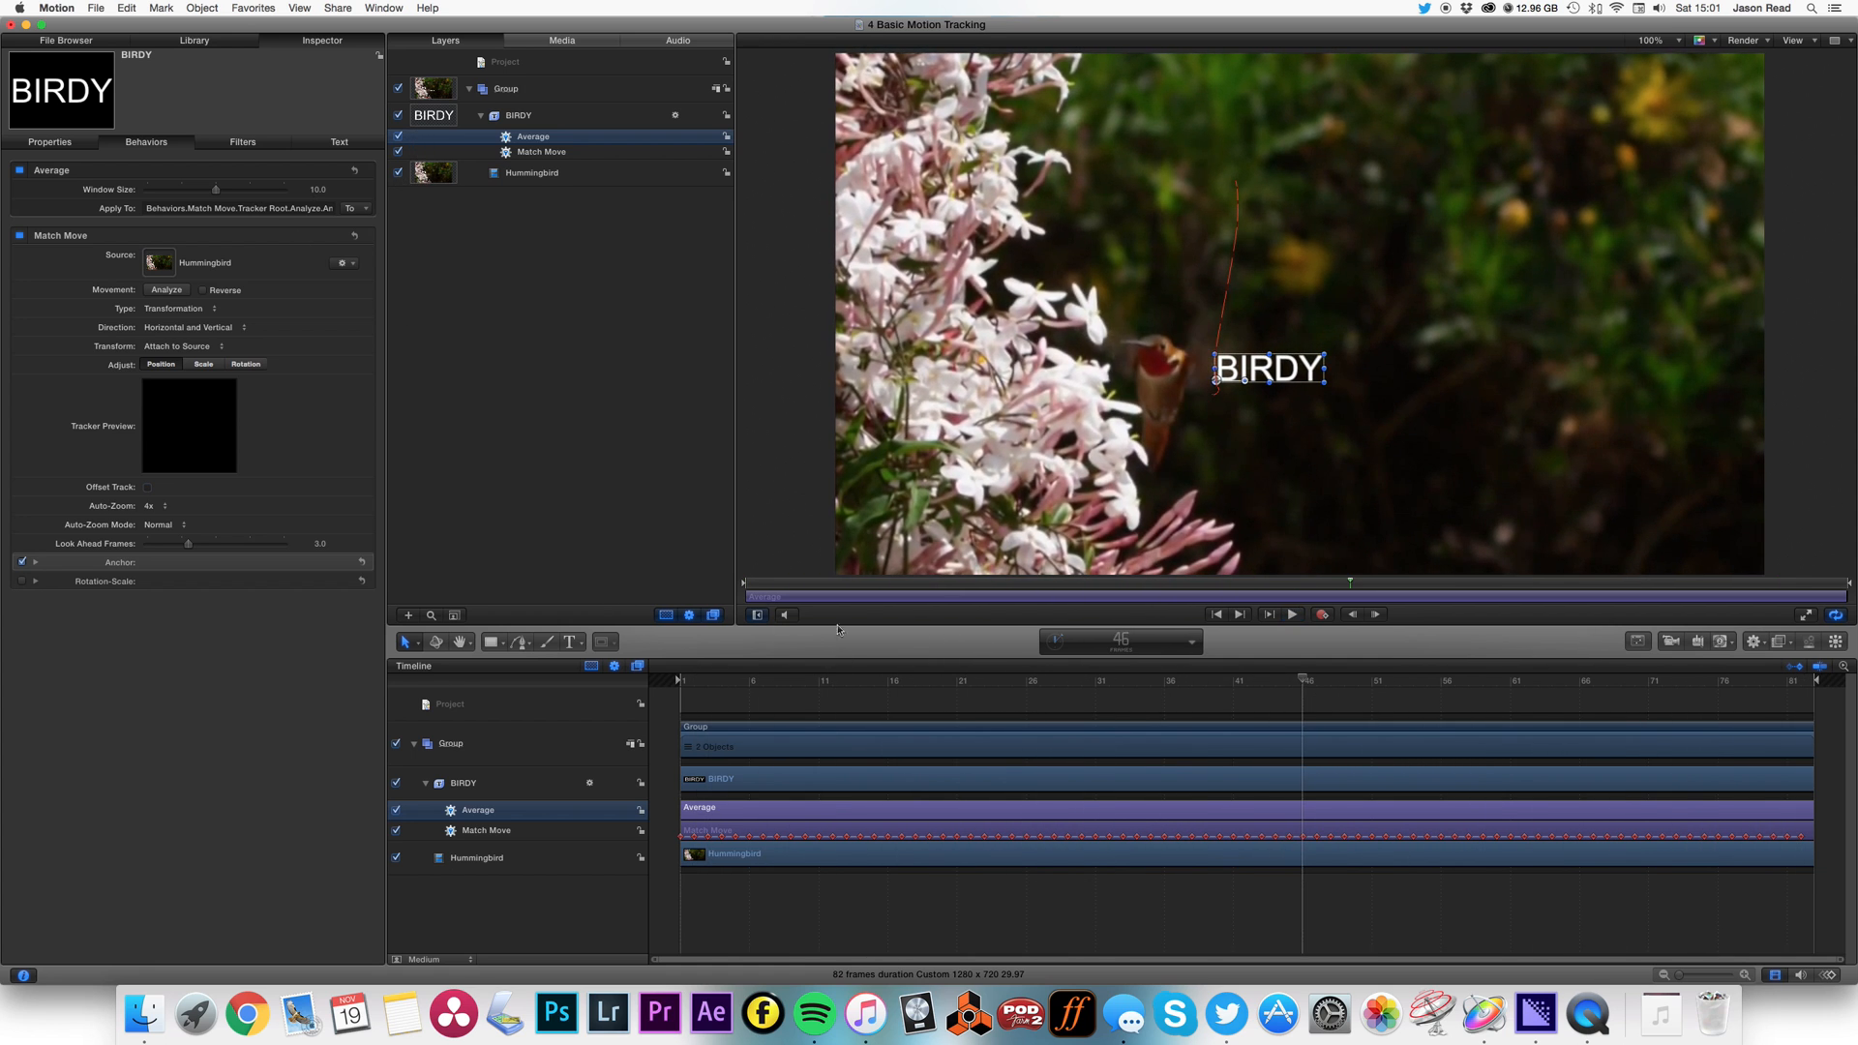
- Lower the Average window size and play back several times to compare smoothness
left_click_drag(214, 190, 155, 190)
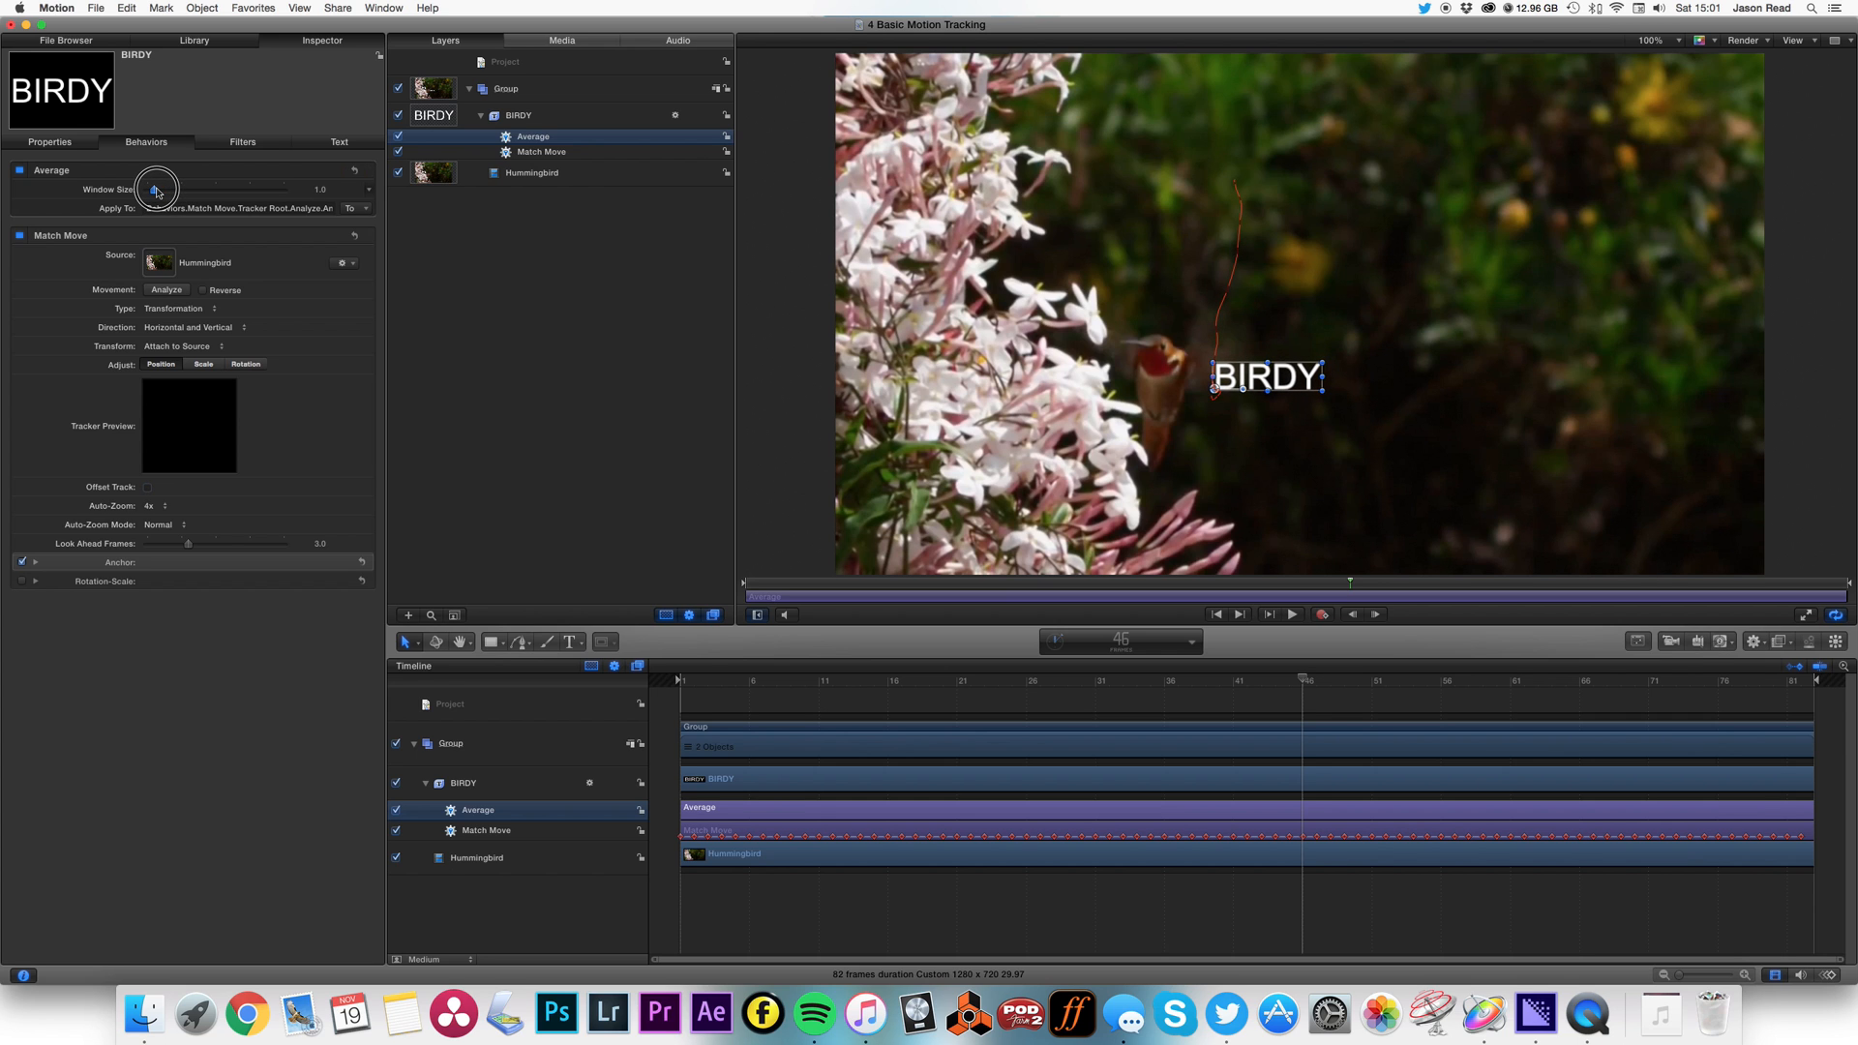
left_click(1291, 613)
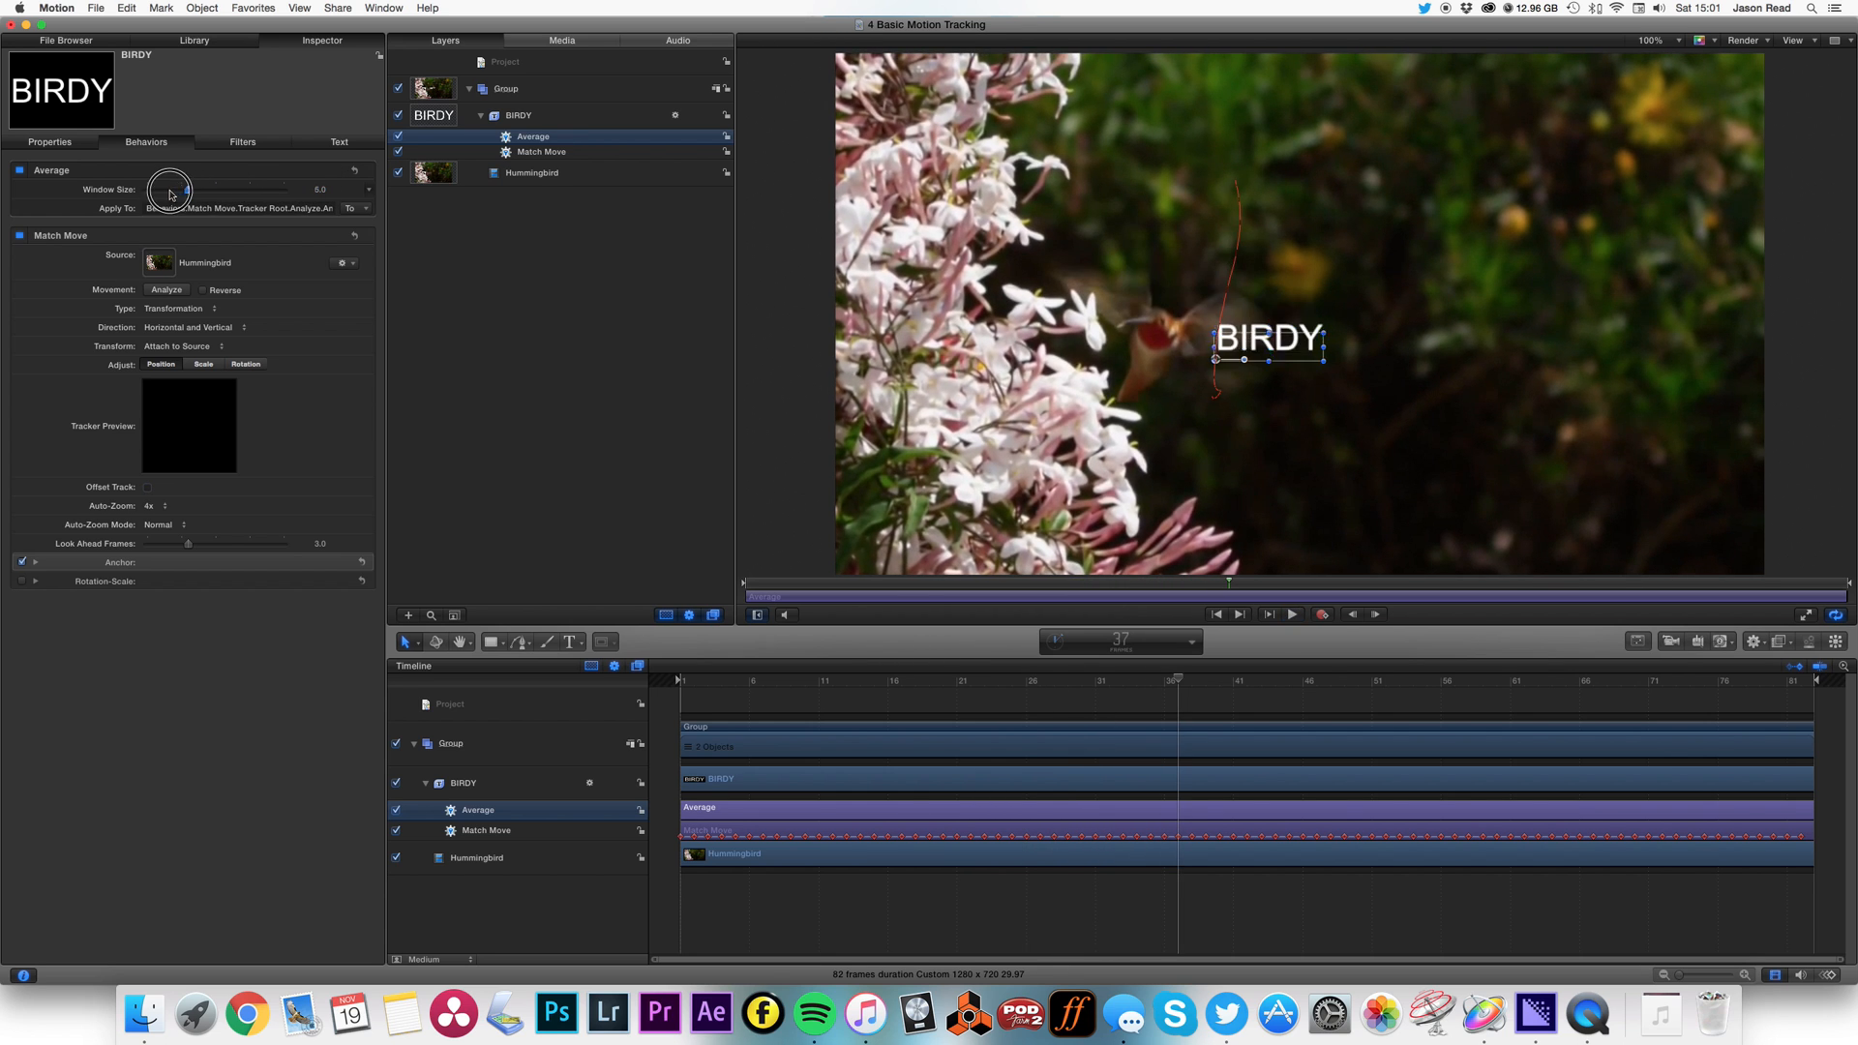
left_click(1291, 613)
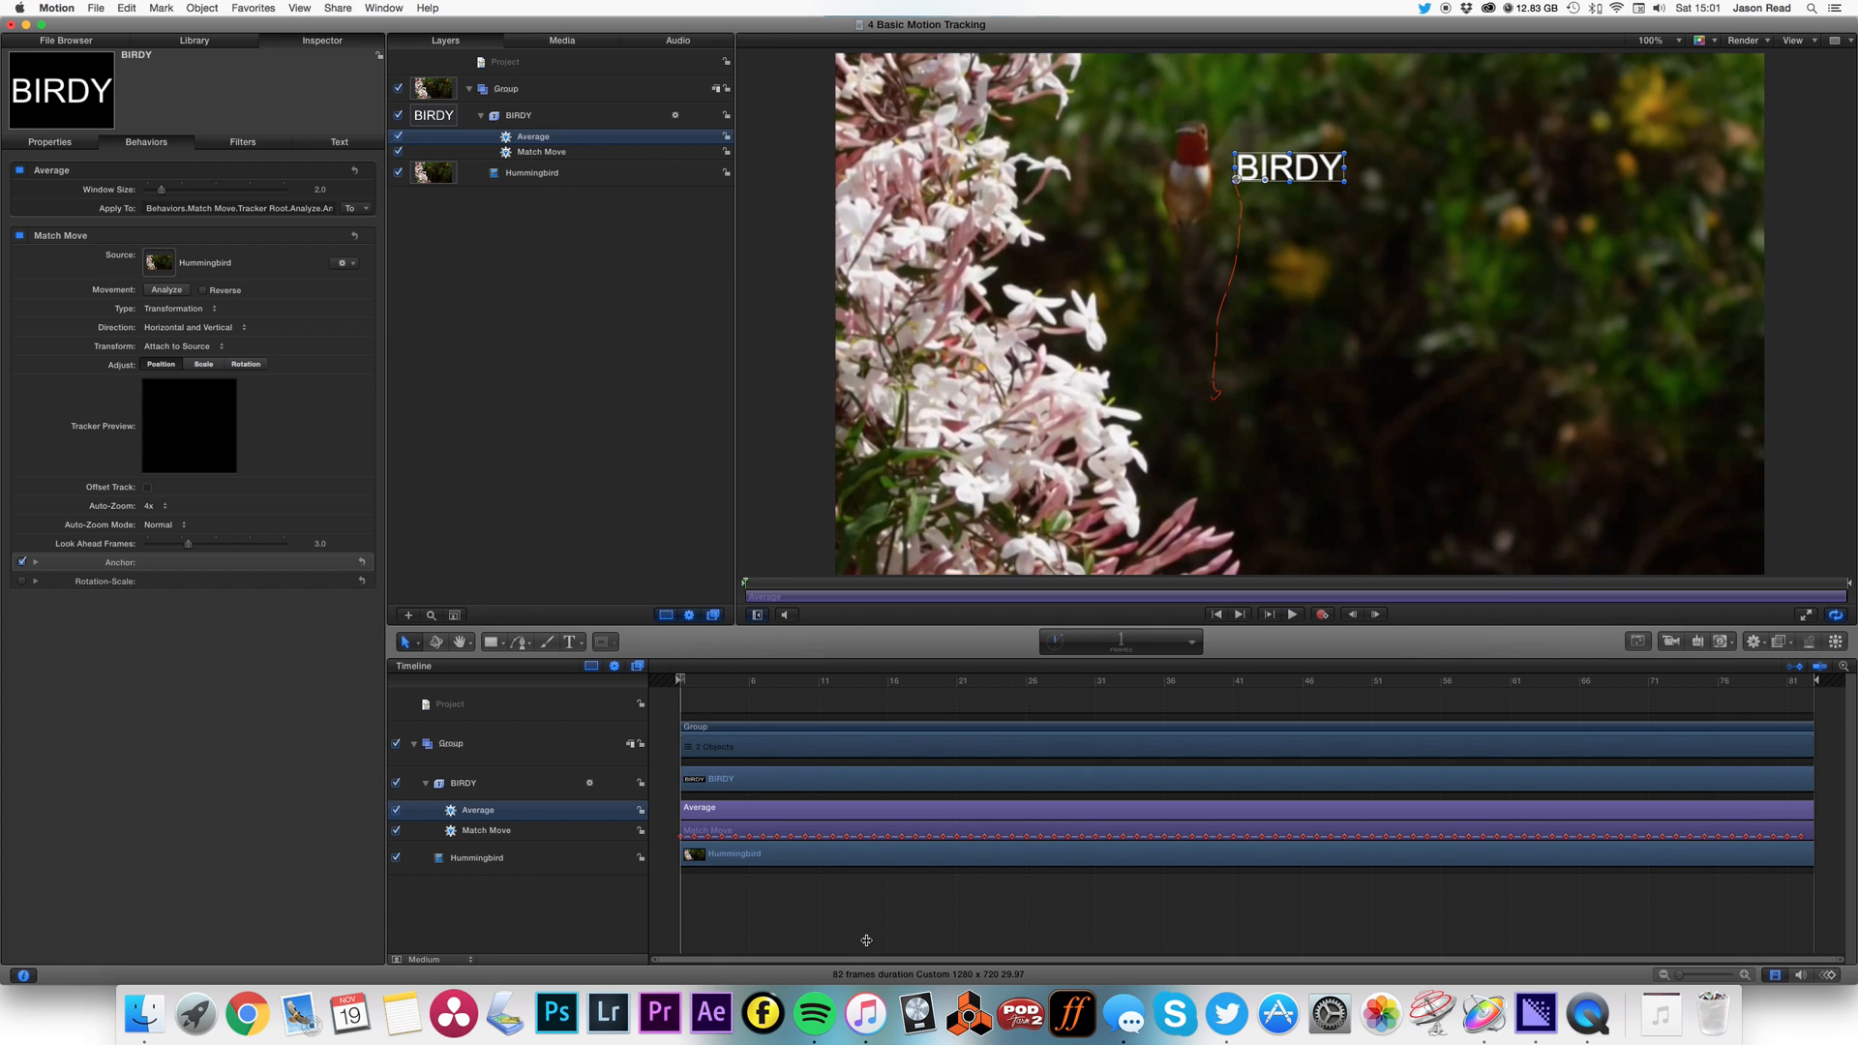
left_click(1291, 613)
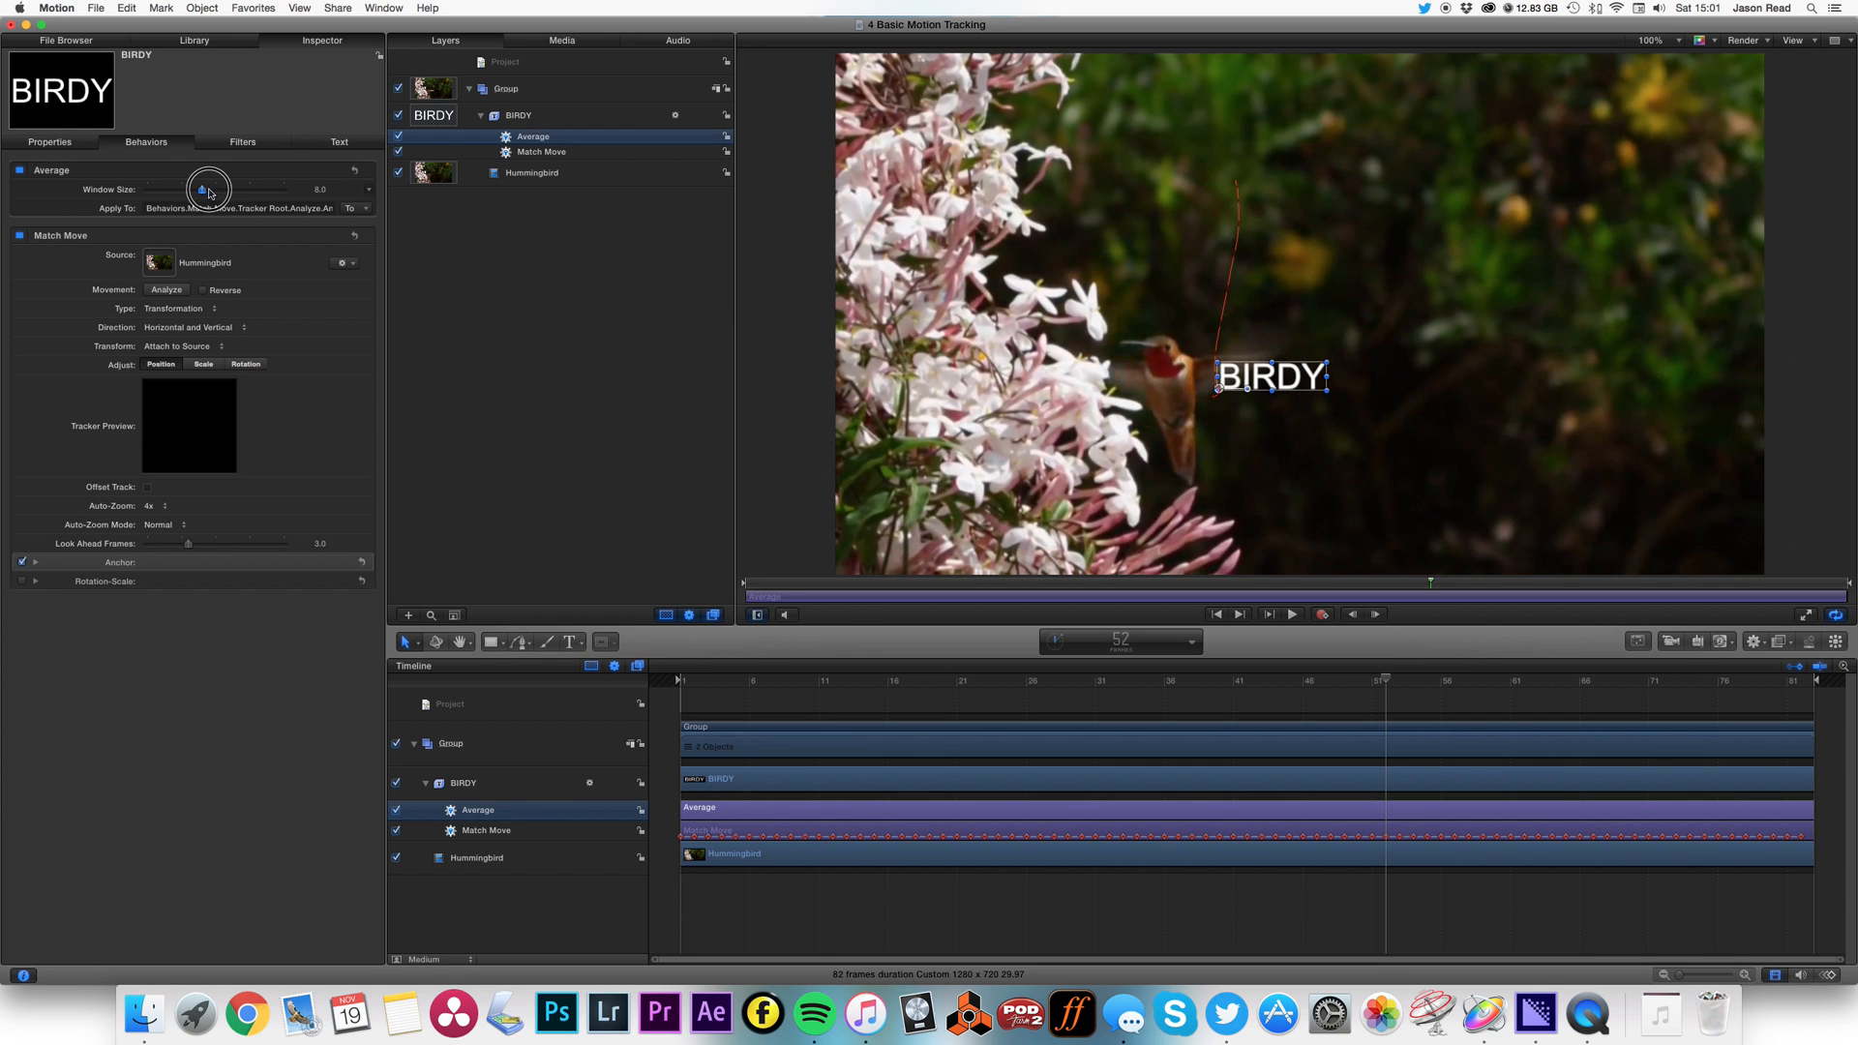
left_click(1291, 614)
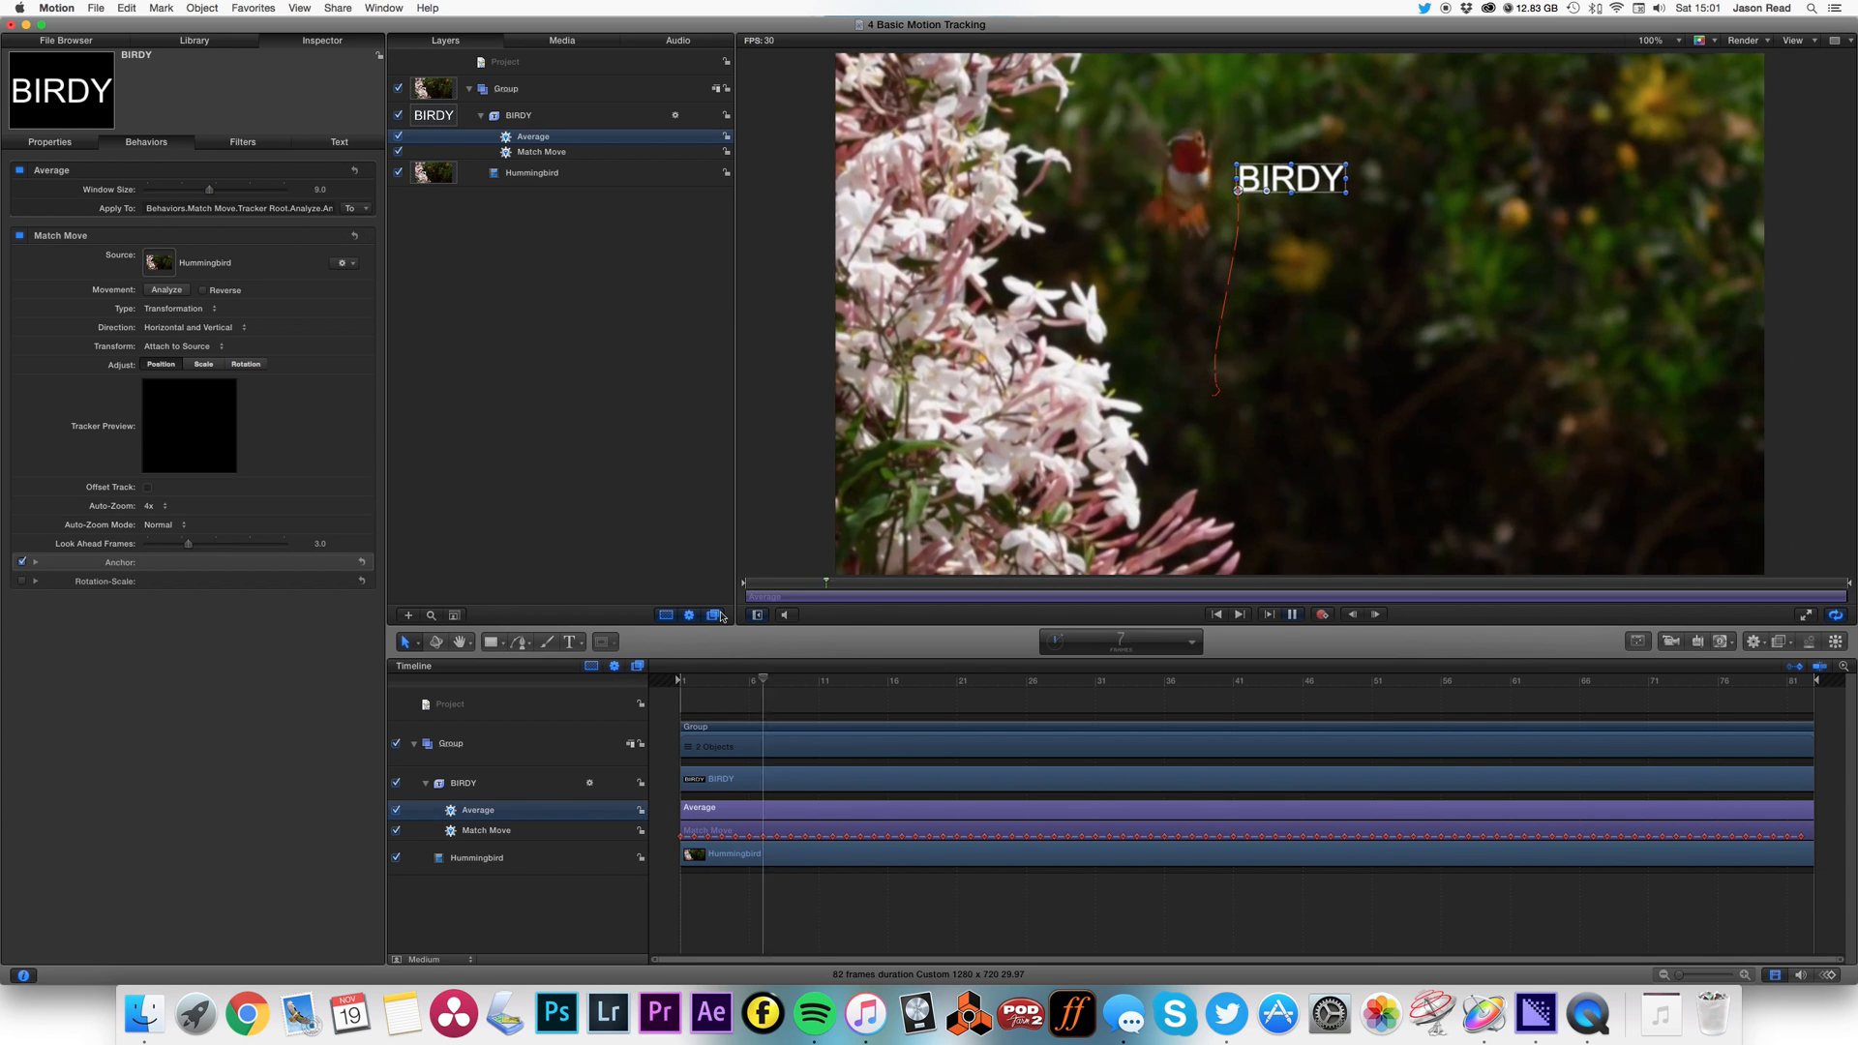